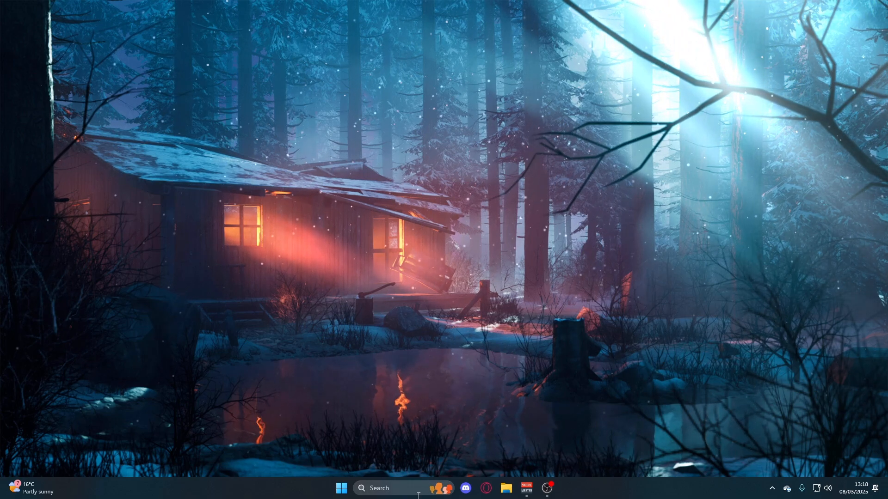
mouse_move(465, 442)
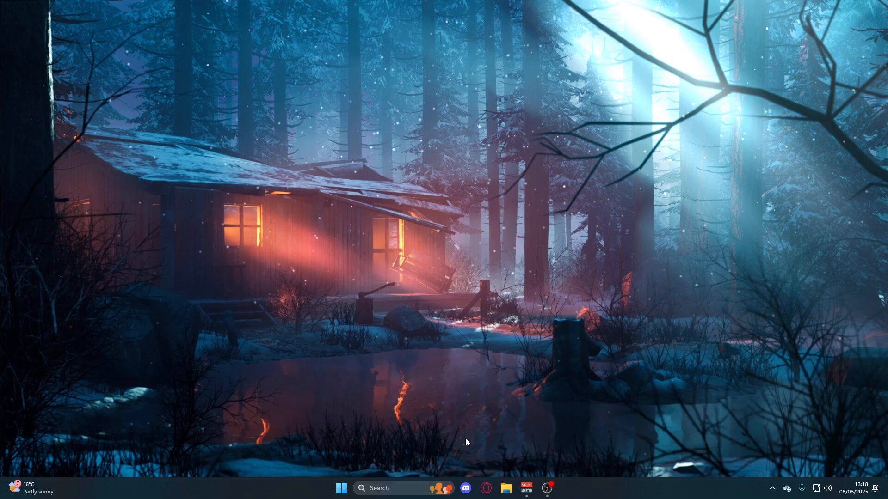
- Search Windows for 'game mode' to reach the Game Mode settings
left_click(378, 489)
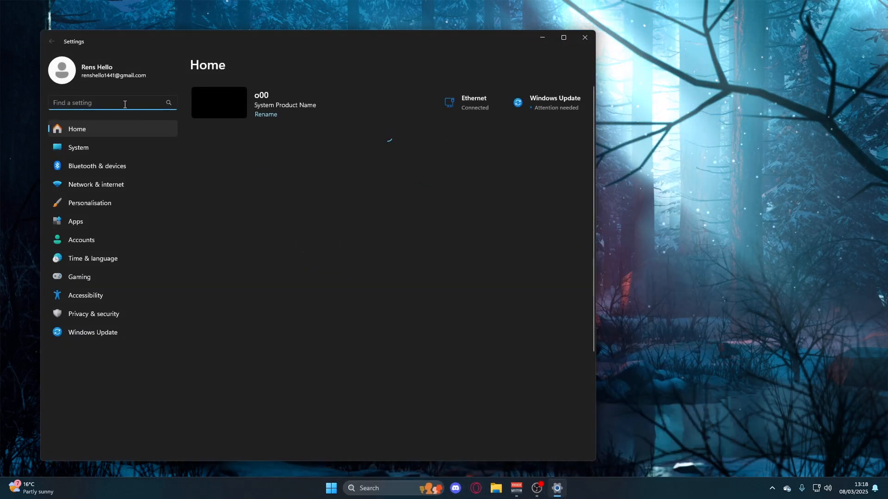
type("game mod")
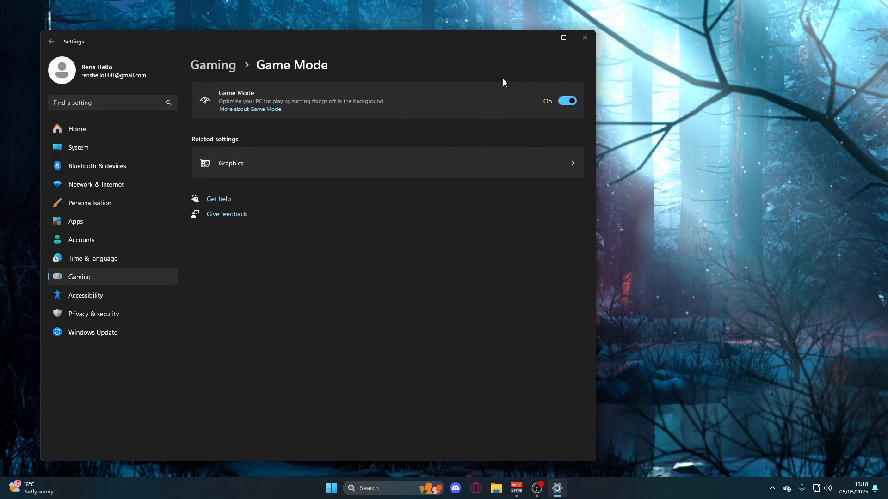
mouse_move(428, 79)
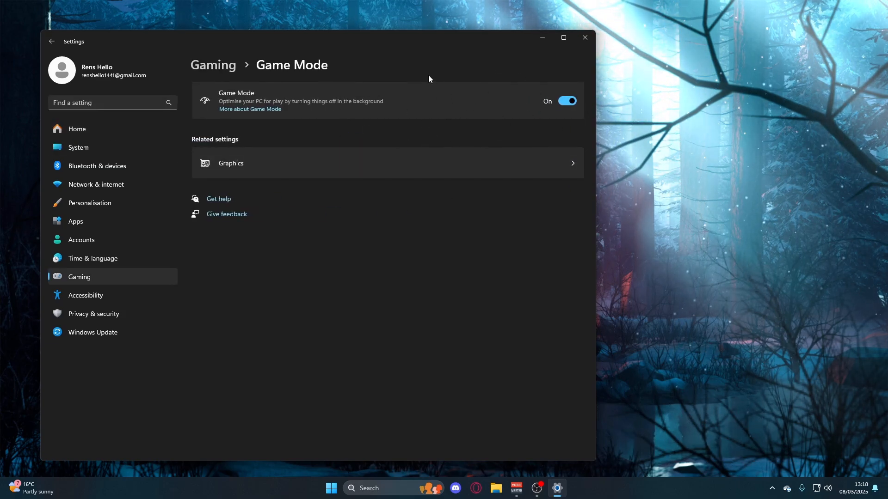
- Search Settings for Windows Update showing Windows 11 24H2 available
type("win")
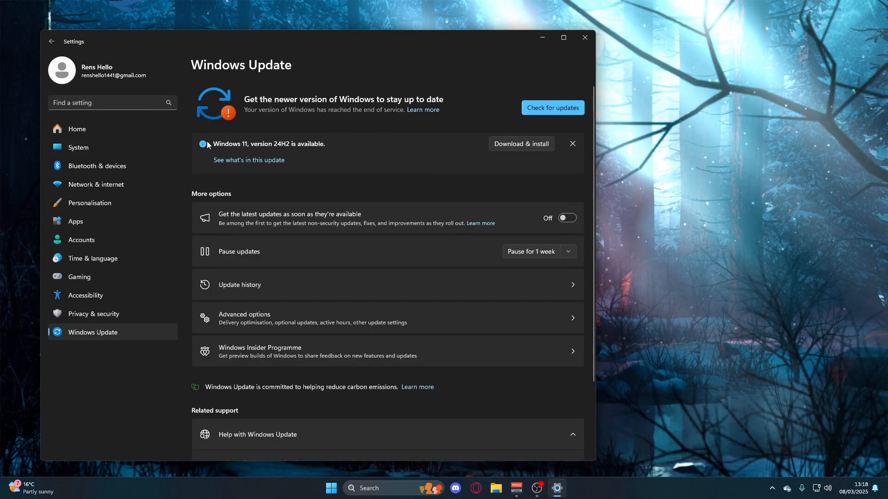
mouse_move(373, 154)
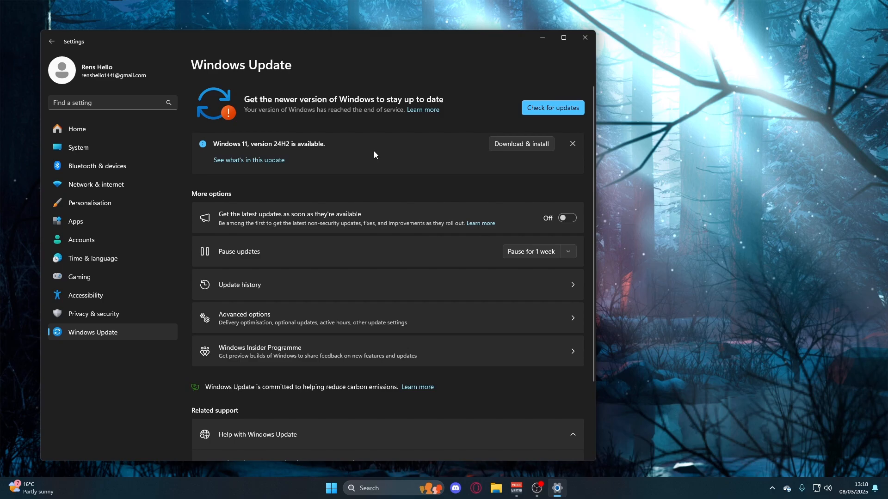
mouse_move(386, 149)
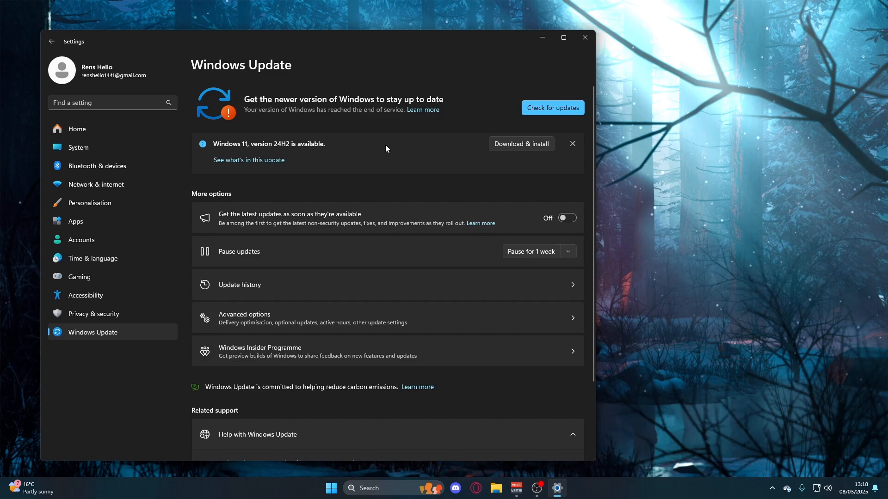
mouse_move(310, 192)
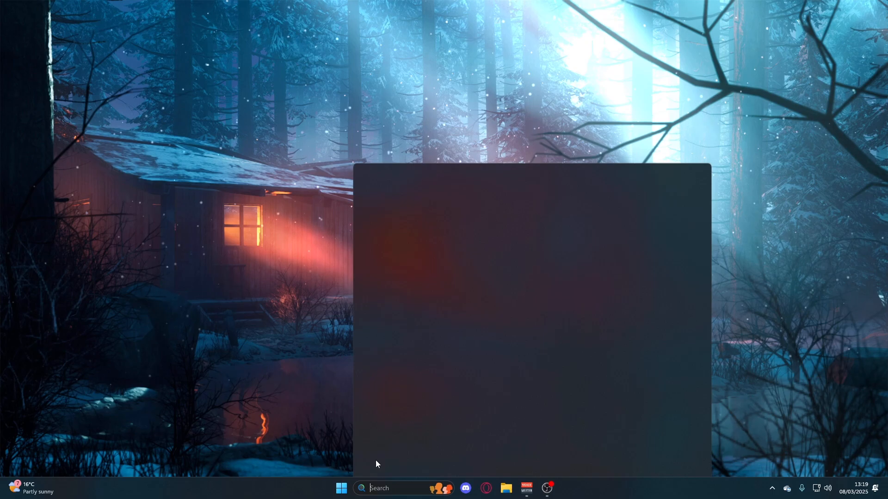
- In Graphics settings, save High performance as GeometryDash's graphics preference and close Settings
type("graphics settings")
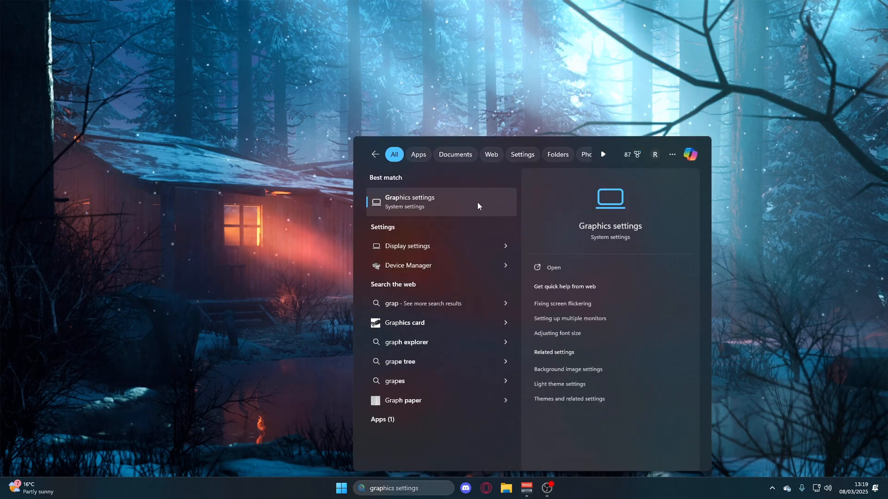
left_click(409, 202)
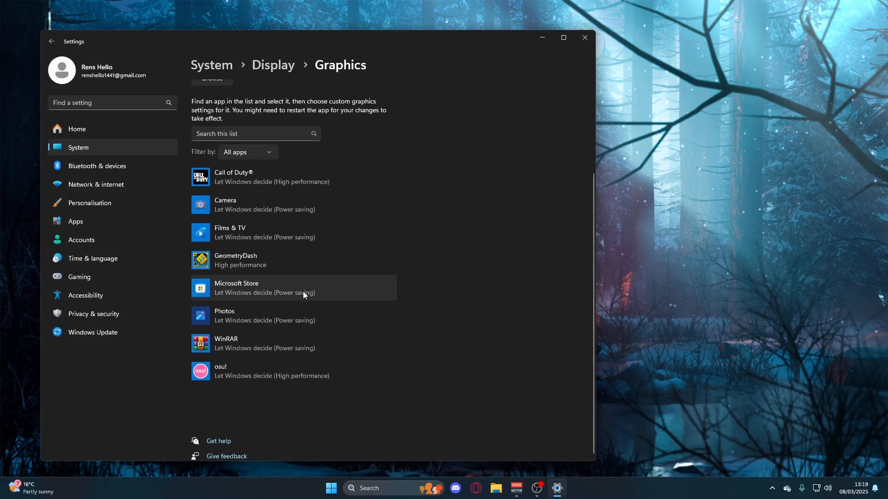
left_click(240, 259)
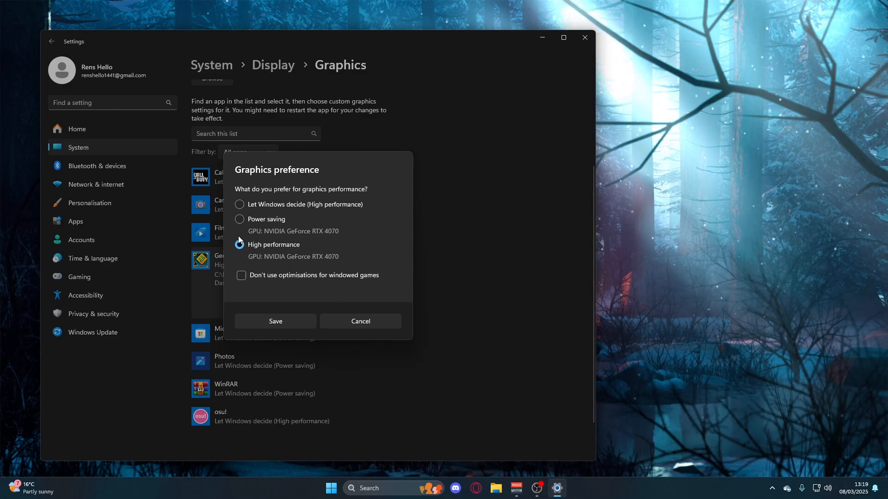
left_click(275, 321)
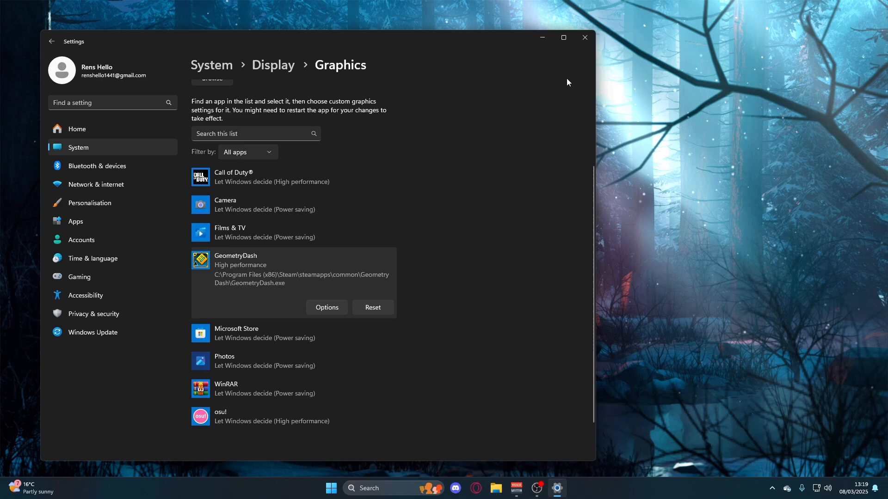
left_click(585, 37)
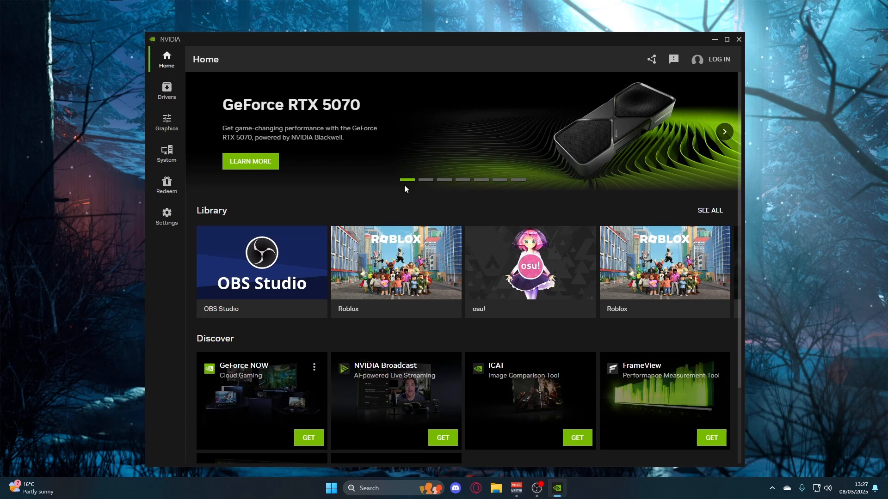
mouse_move(166, 91)
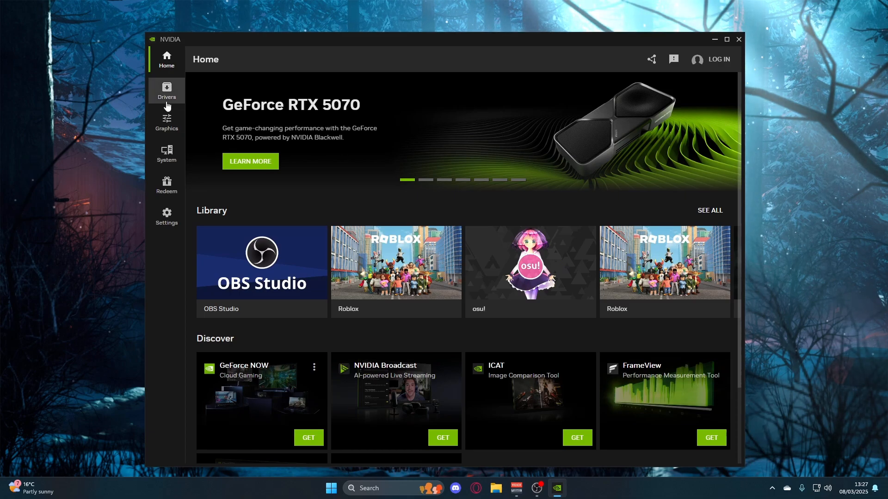
- Show the Drivers page confirming the Game Ready driver is up to date and browse the news slides
left_click(166, 92)
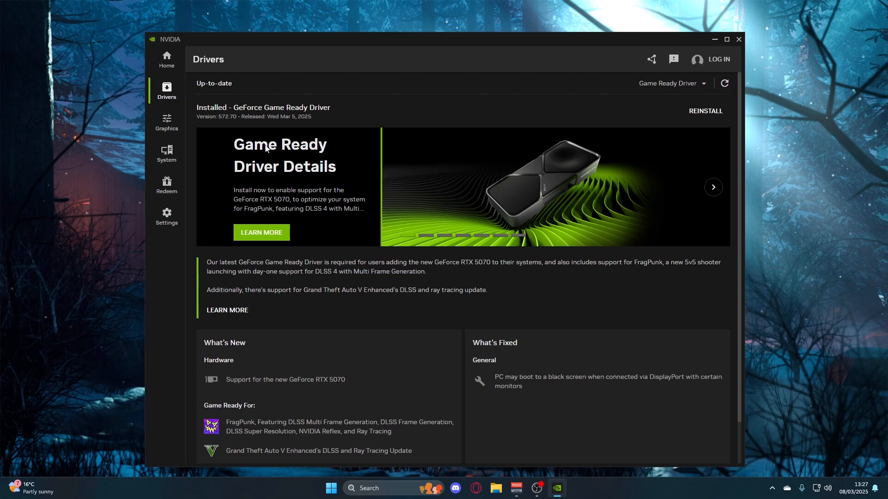
left_click(713, 187)
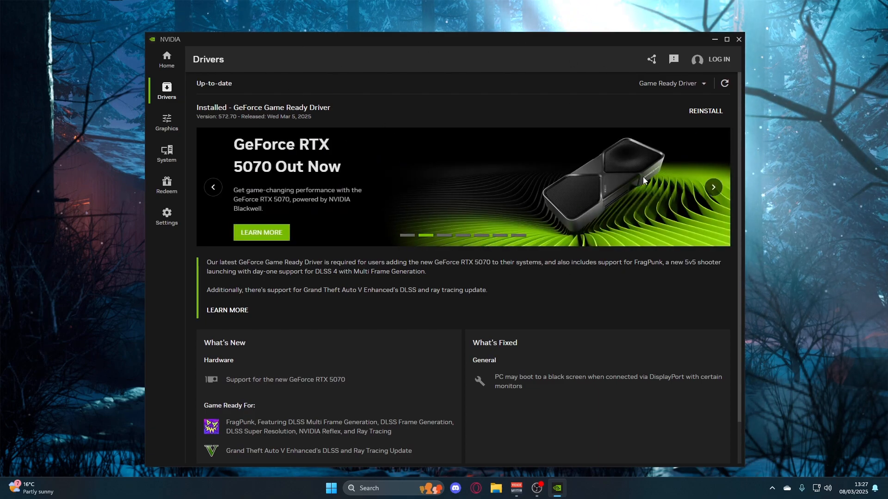
left_click(738, 39)
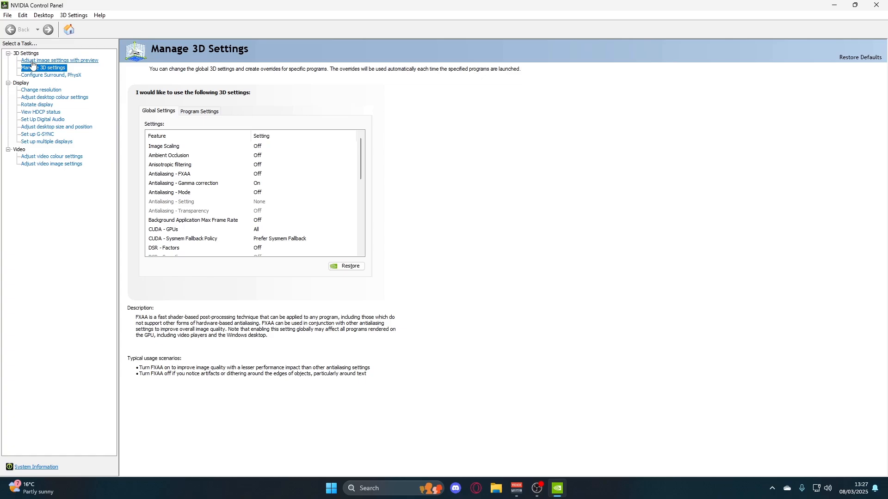
- On image settings with preview, keep 'Use the advanced 3D image settings' and apply it
left_click(59, 60)
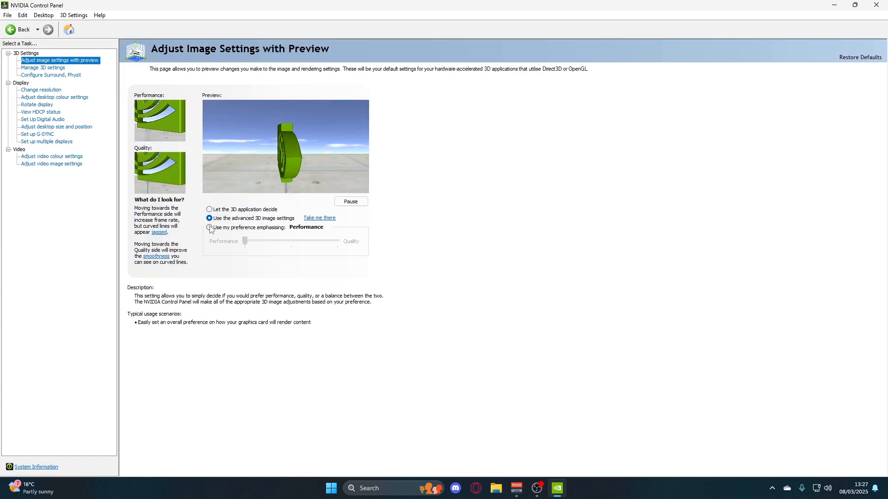
left_click(209, 227)
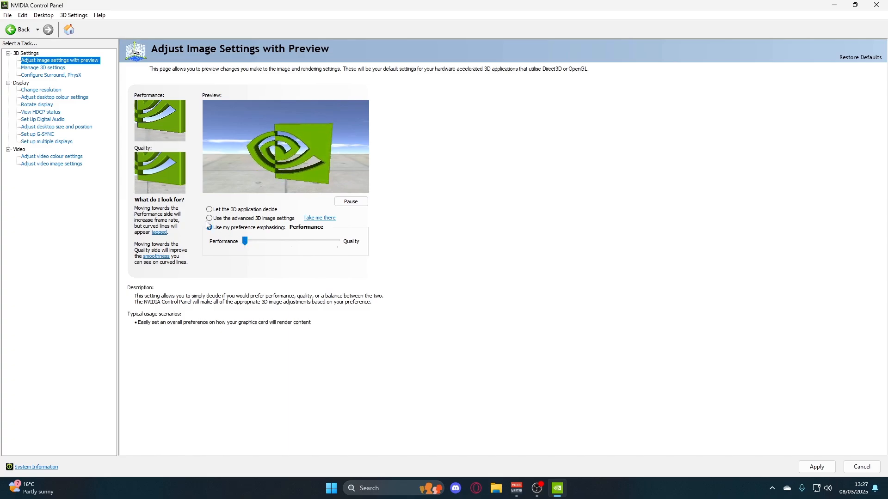
left_click(209, 218)
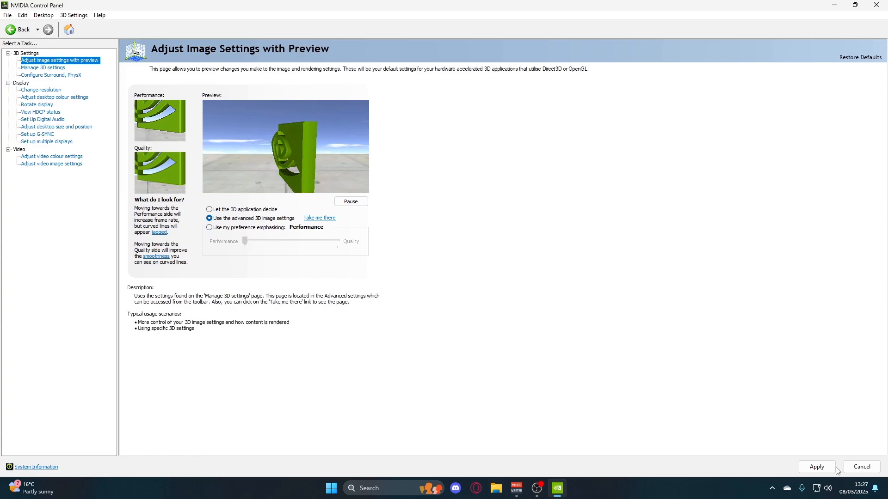
left_click(815, 466)
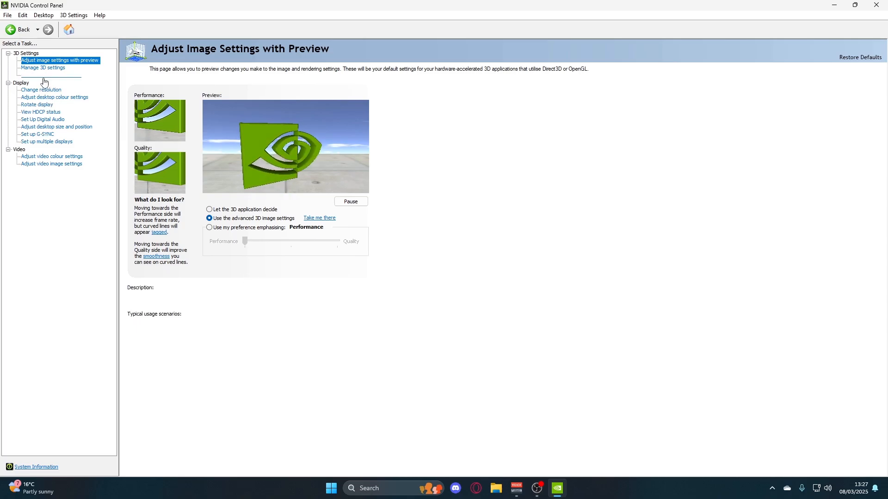
- On Configure Surround, PhysX, review processors and keep the GeForce RTX 4070 for PhysX
left_click(50, 75)
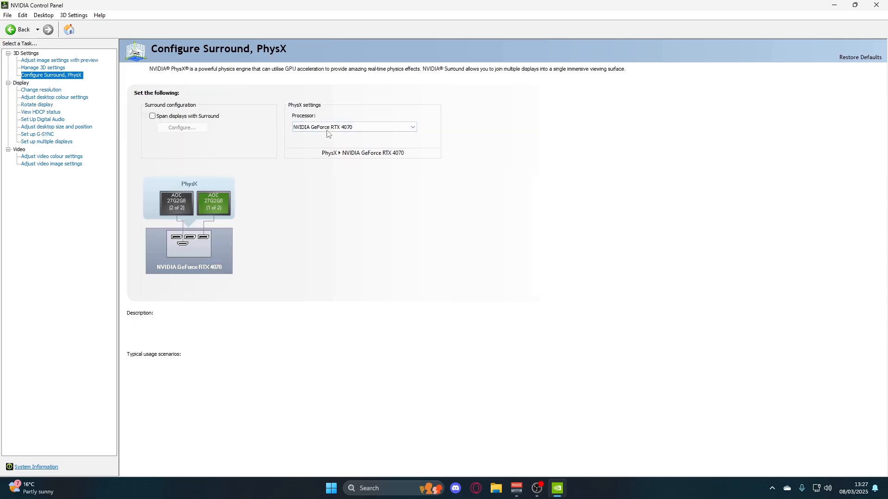
left_click(412, 127)
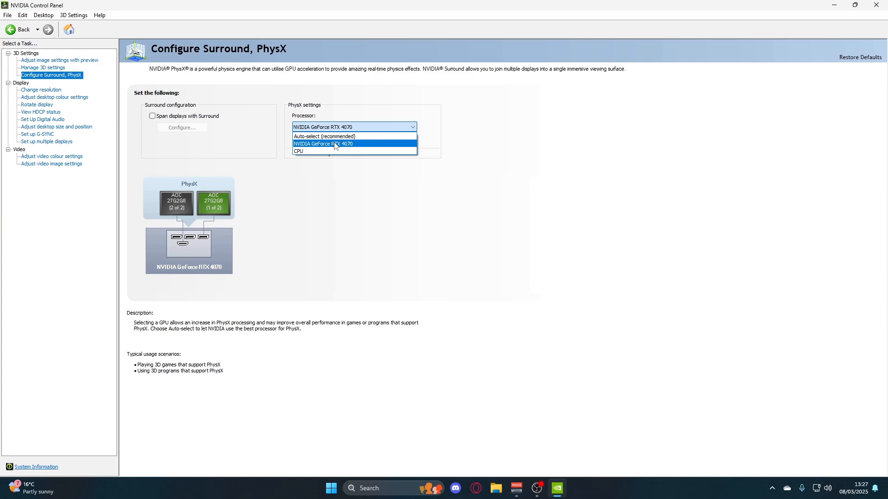
mouse_move(299, 151)
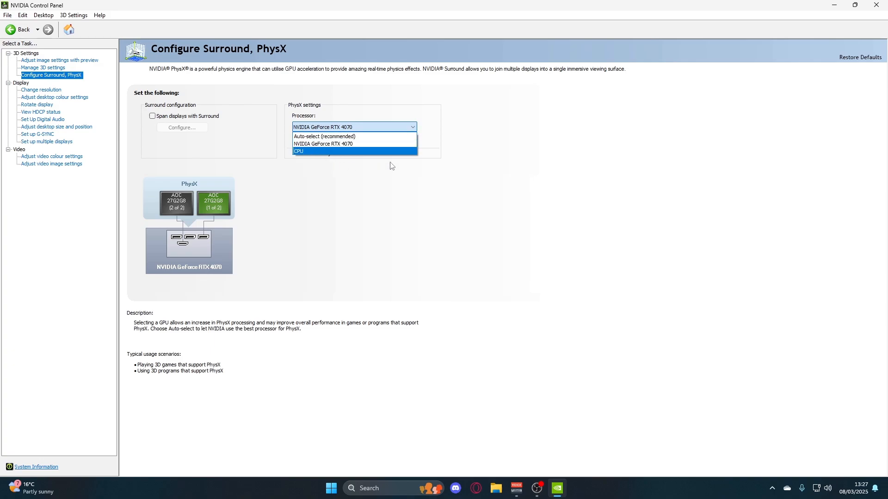
left_click(324, 144)
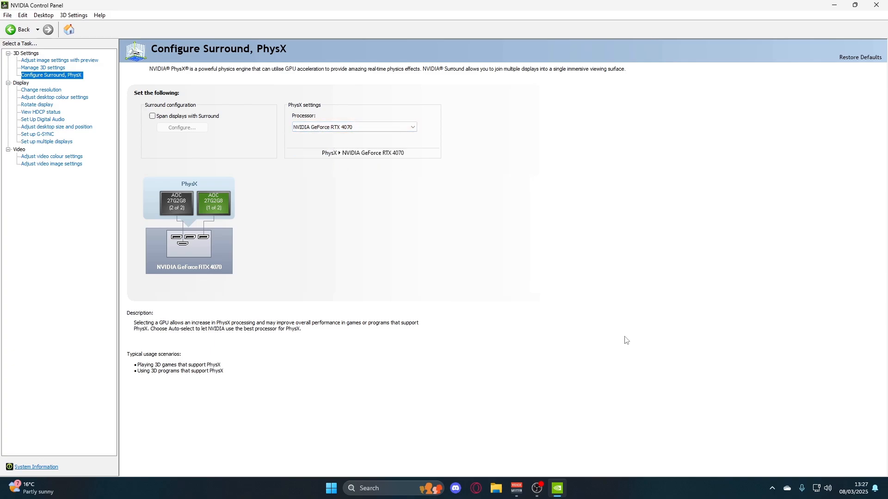
mouse_move(40, 90)
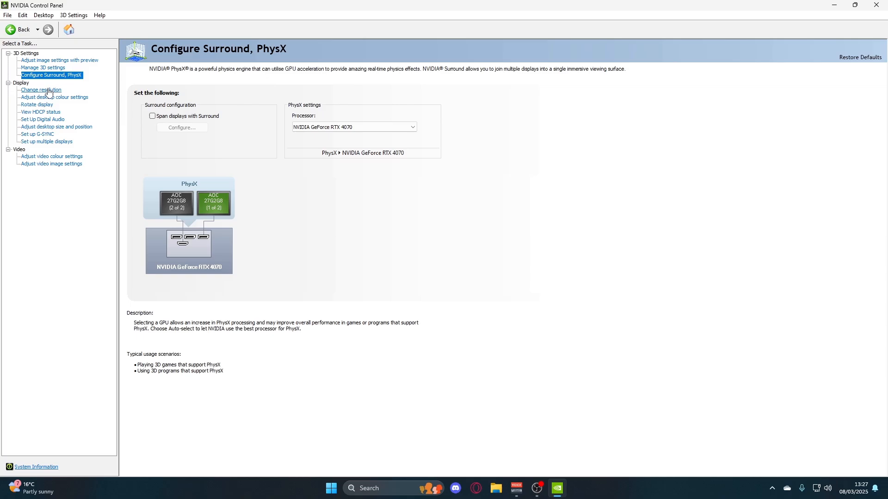
mouse_move(42, 67)
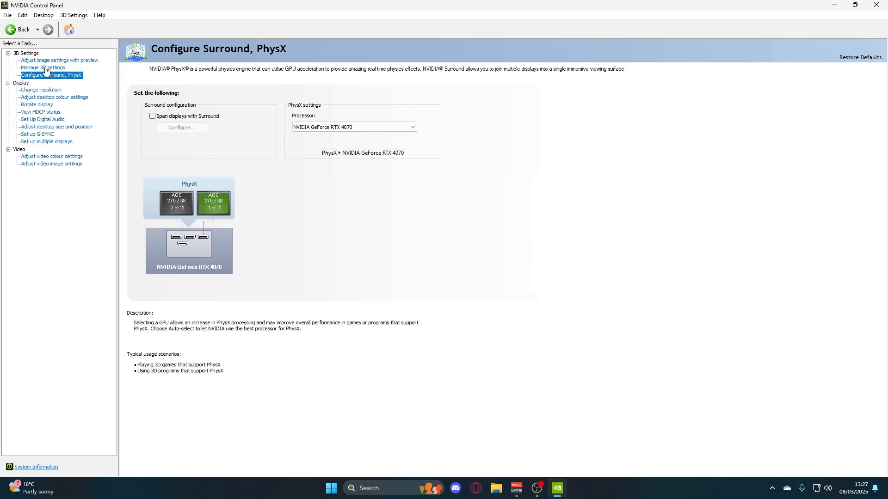
- Review global 3D settings: image scaling, anisotropic filtering, antialiasing, and CUDA on the RTX 4070
left_click(43, 68)
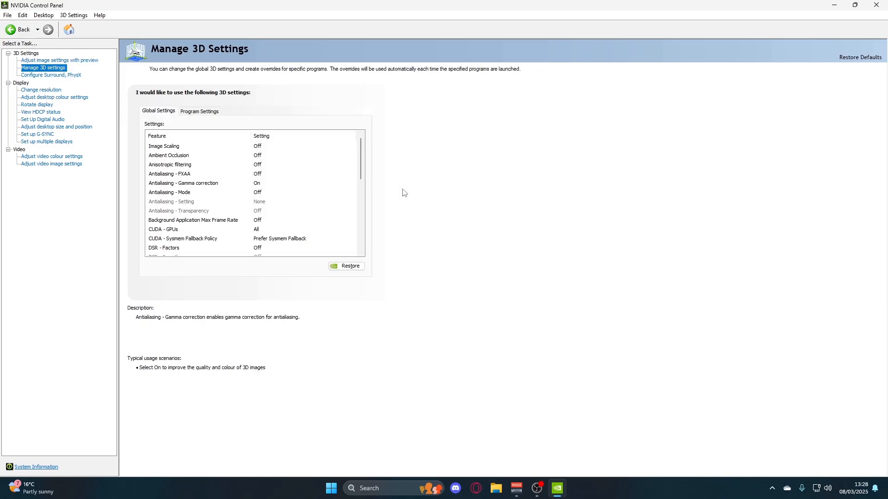
mouse_move(417, 178)
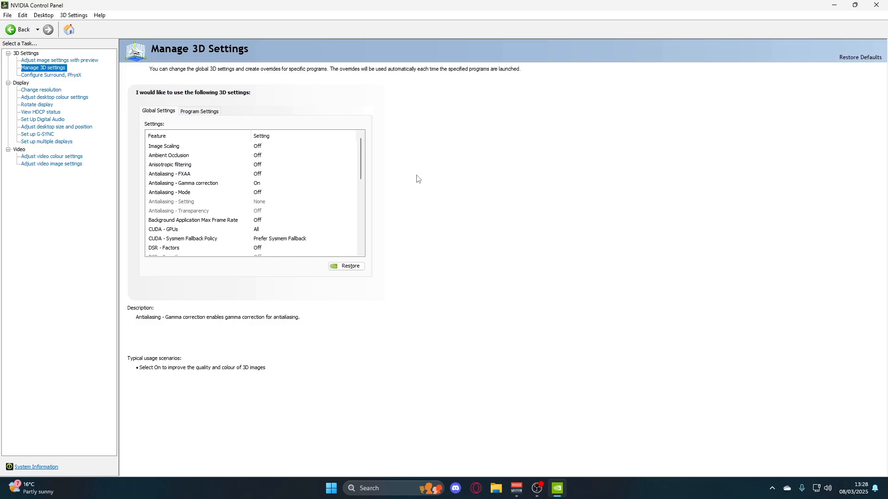
mouse_move(384, 181)
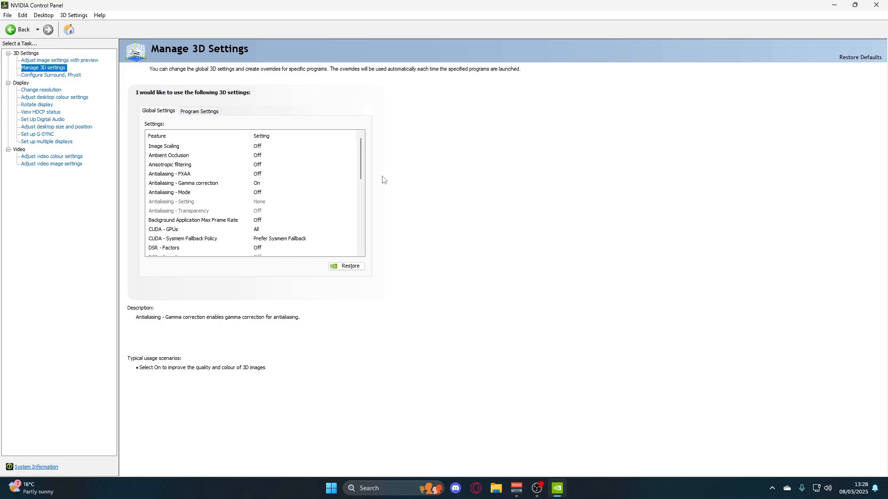
left_click(164, 146)
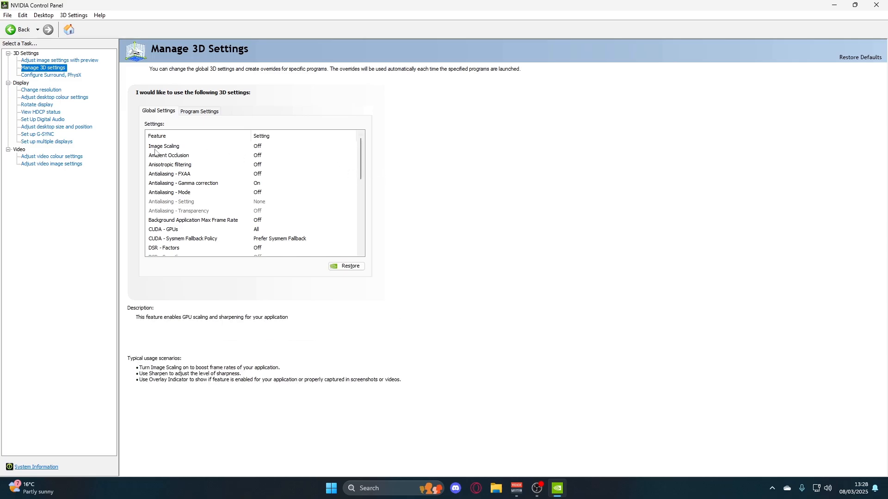
left_click(169, 164)
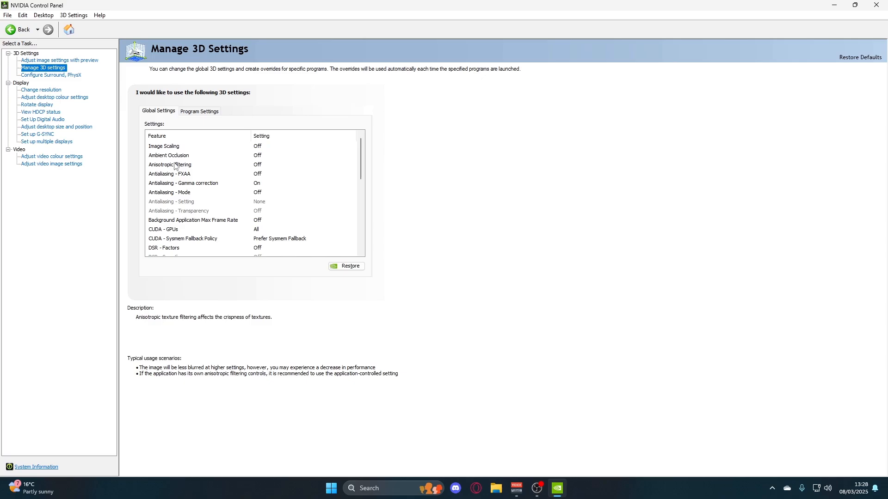
mouse_move(158, 174)
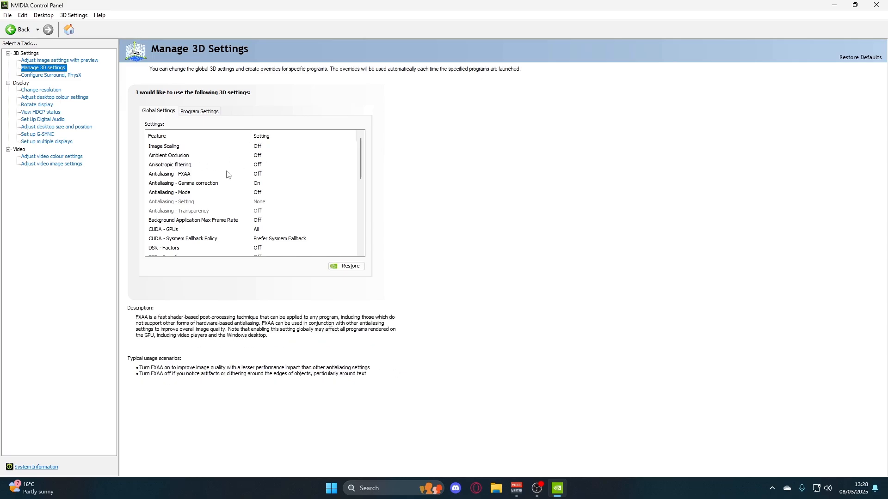
mouse_move(253, 177)
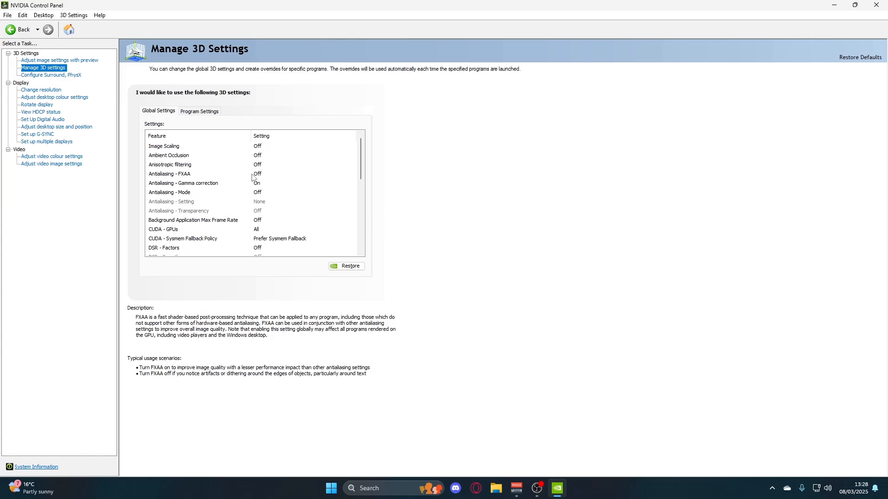
left_click(183, 183)
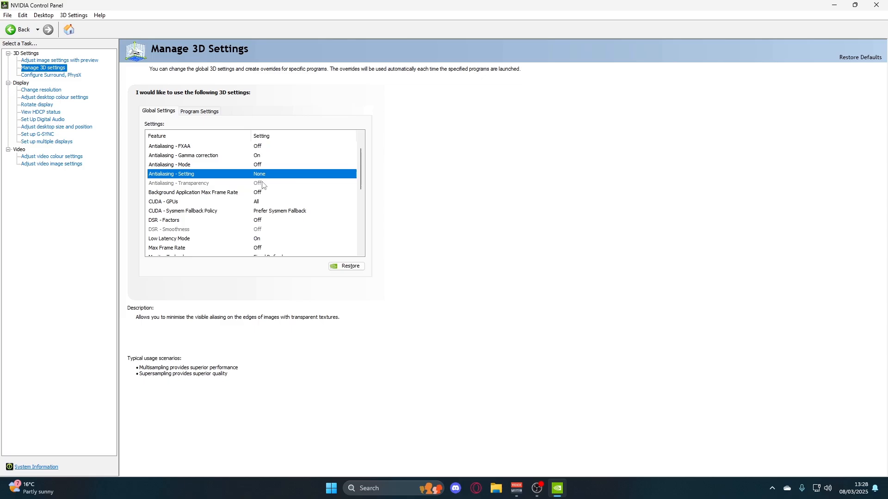
left_click(171, 174)
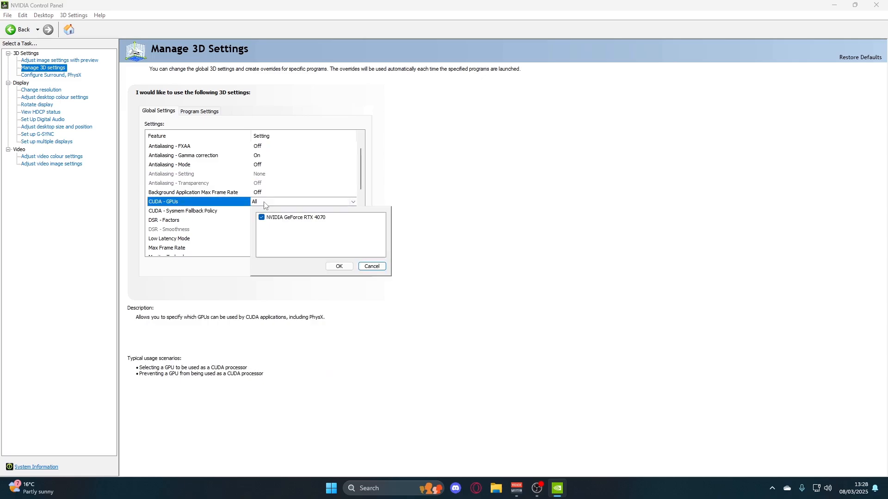
left_click(339, 266)
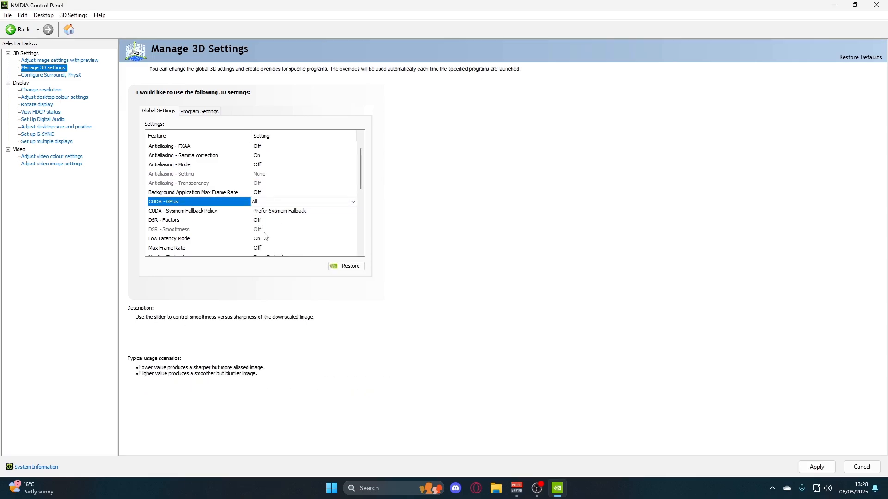
left_click(182, 211)
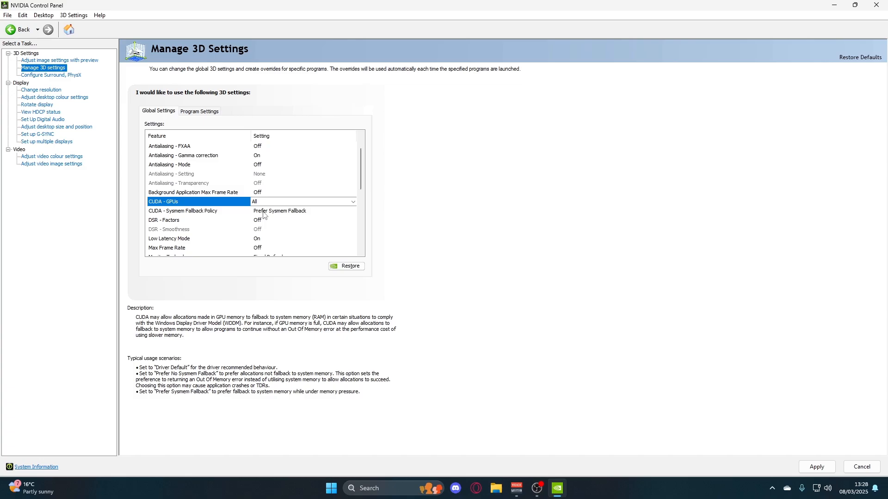
left_click(182, 211)
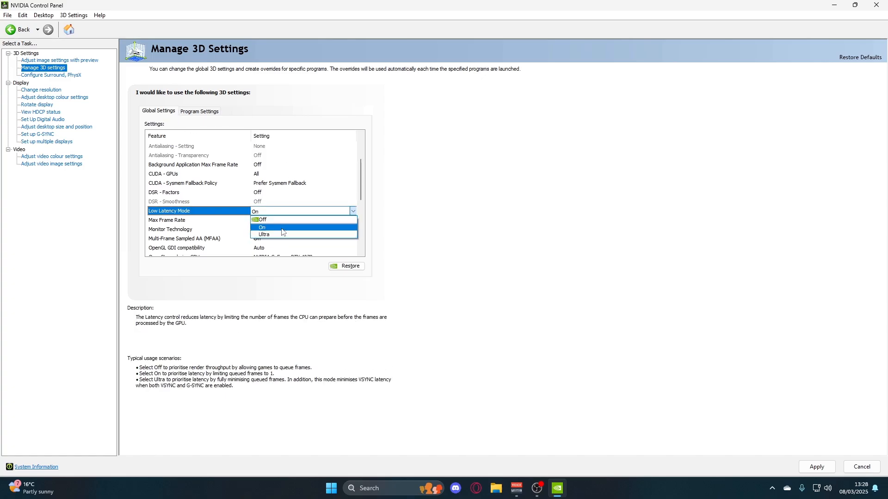
- Keep Low Latency Mode On, Monitor Technology Fixed Refresh, and review power management and refresh rate
left_click(262, 228)
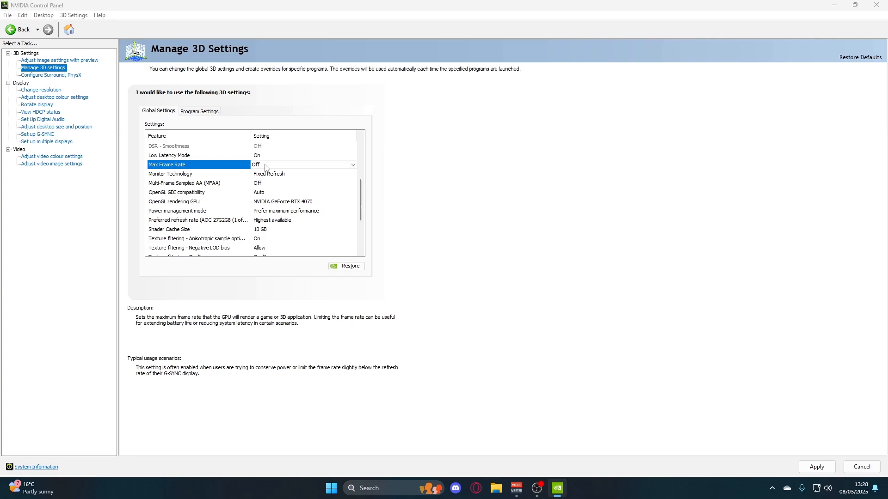
left_click(353, 165)
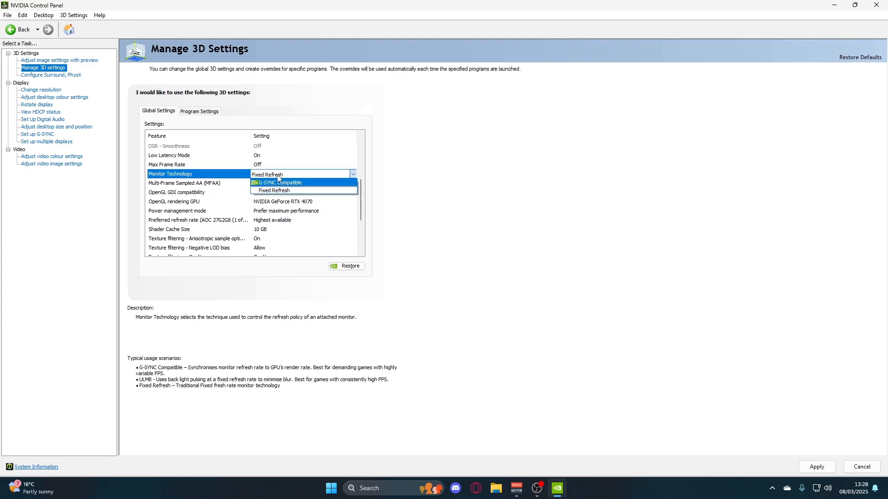
left_click(274, 190)
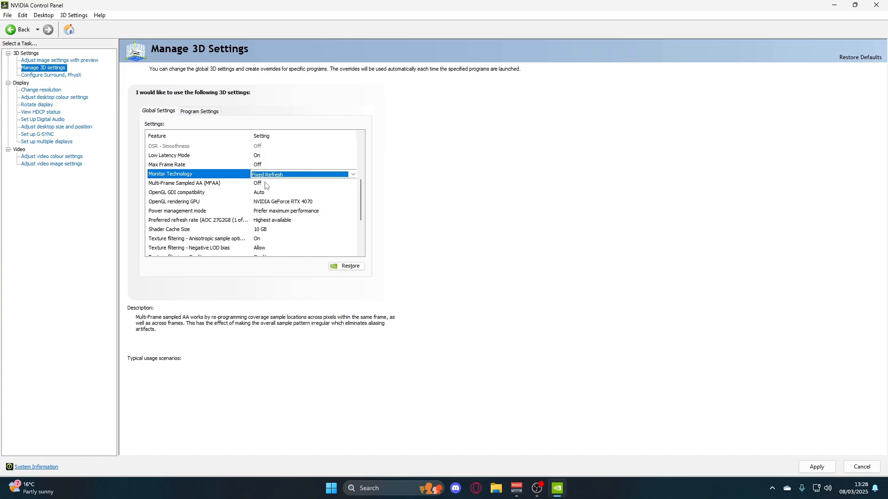
left_click(184, 183)
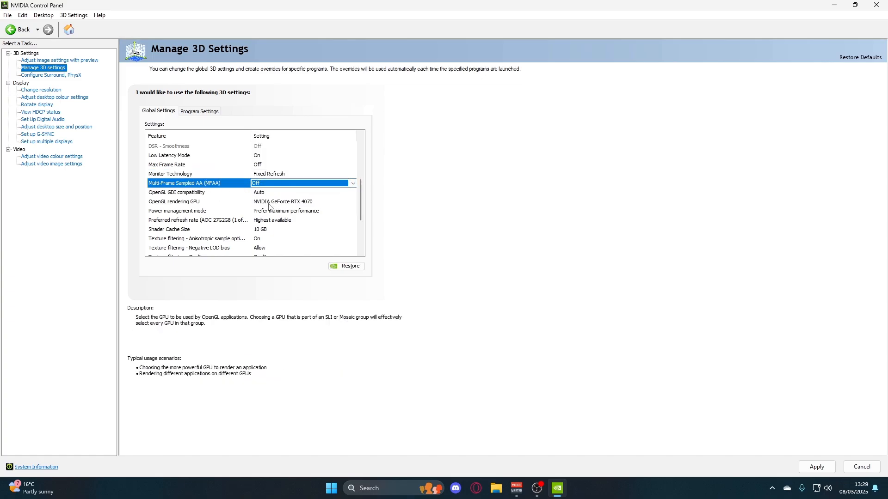
mouse_move(303, 208)
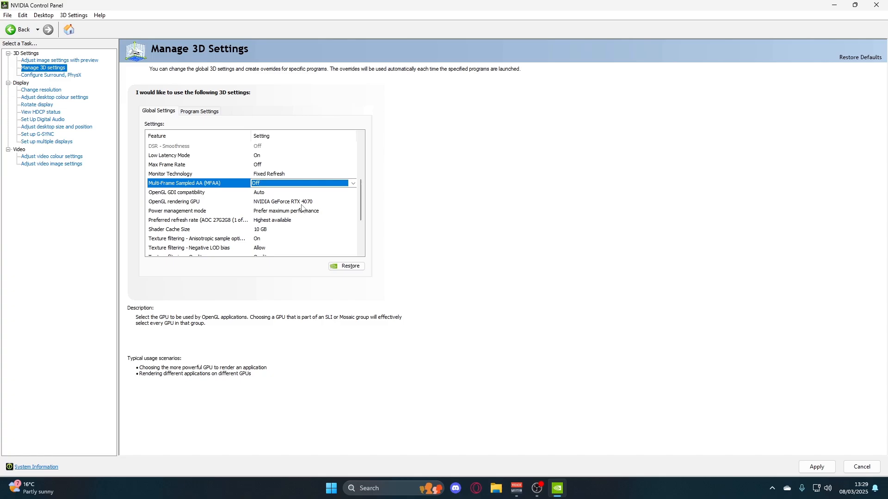
left_click(255, 200)
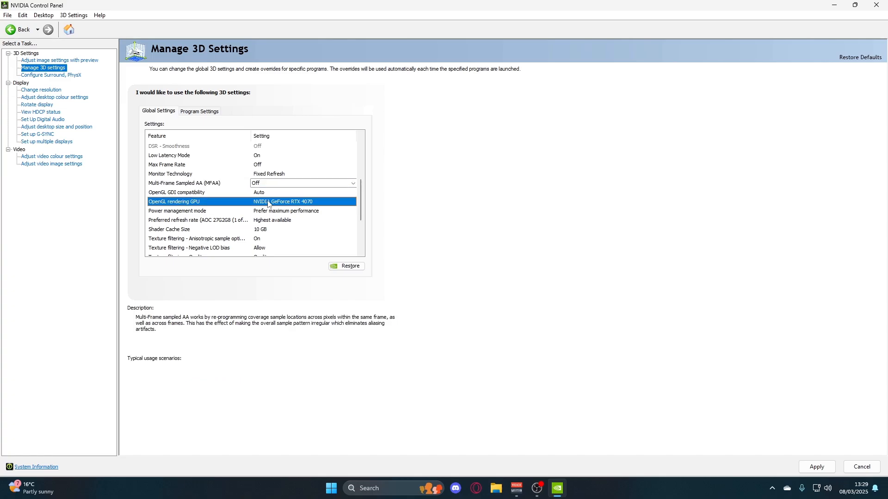
left_click(175, 201)
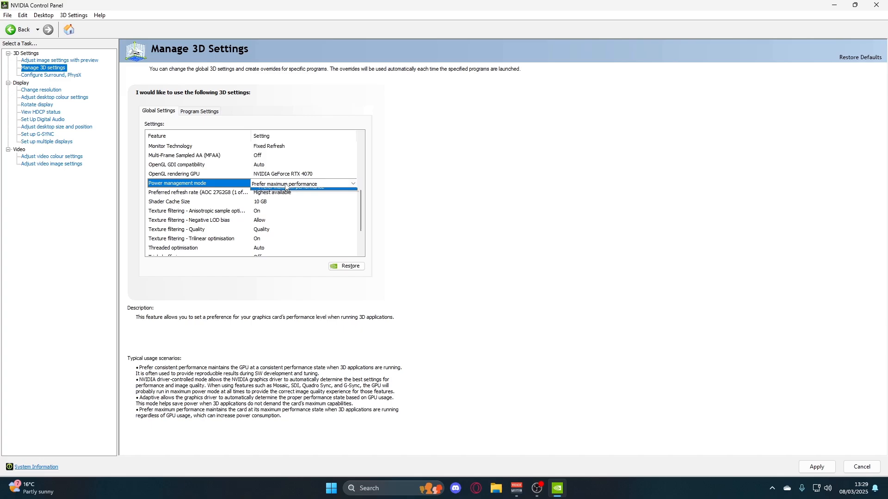
left_click(303, 183)
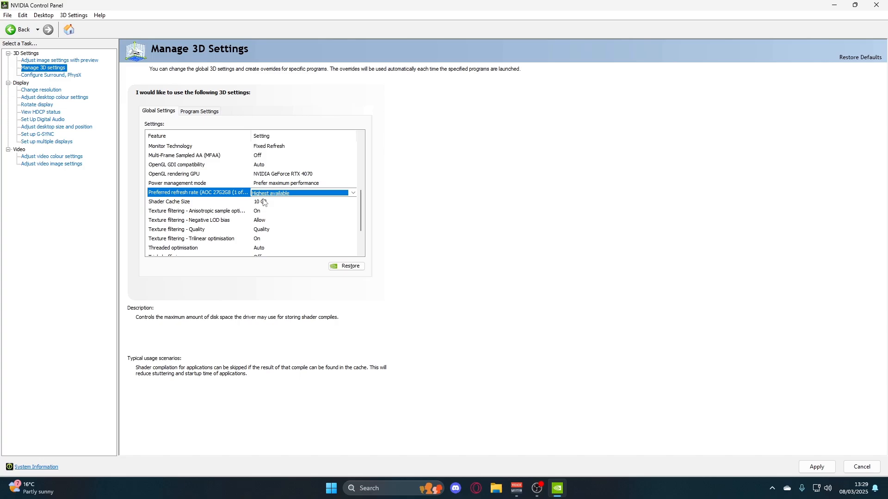
- Keep shader cache size at 10 GB and texture filtering quality at Quality
left_click(351, 201)
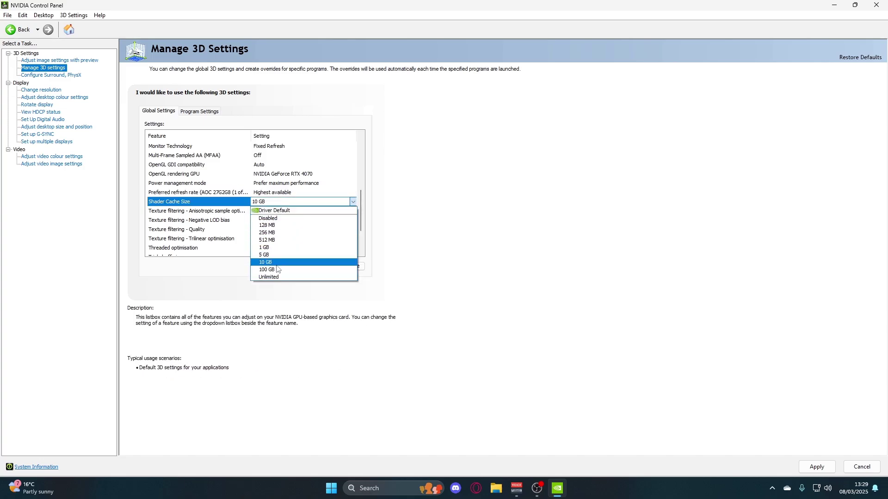
mouse_move(281, 267)
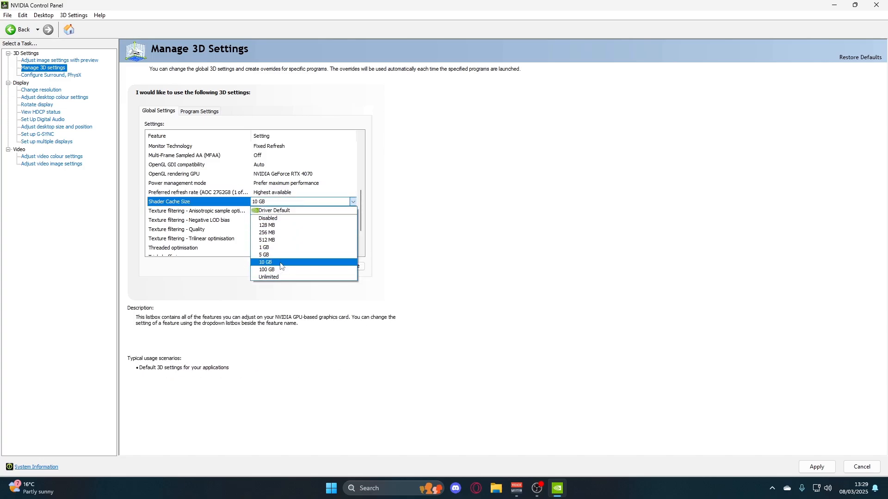
left_click(266, 261)
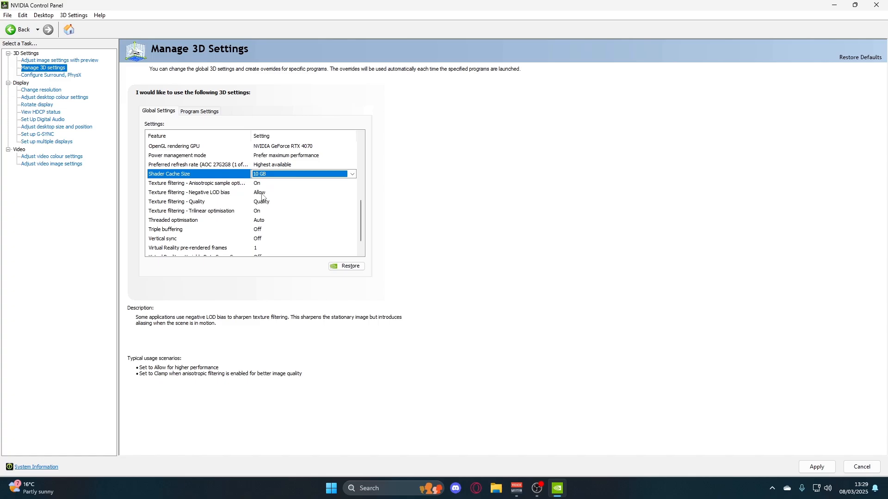
left_click(226, 202)
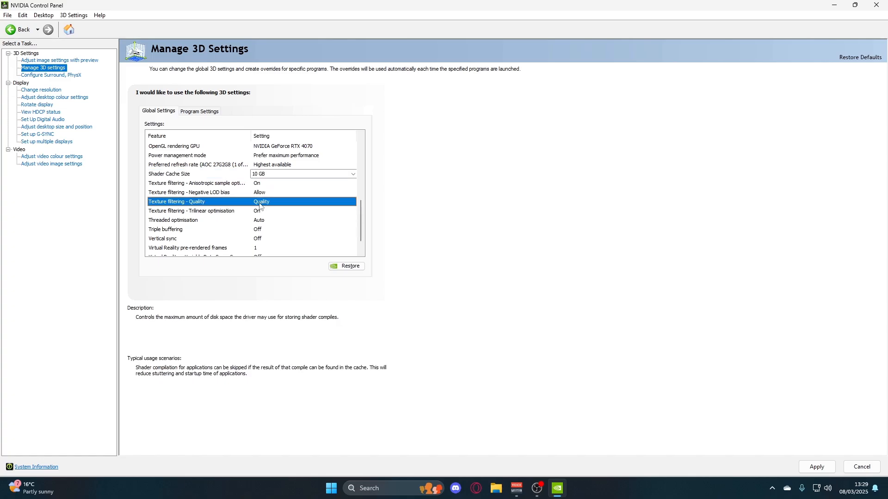
left_click(352, 201)
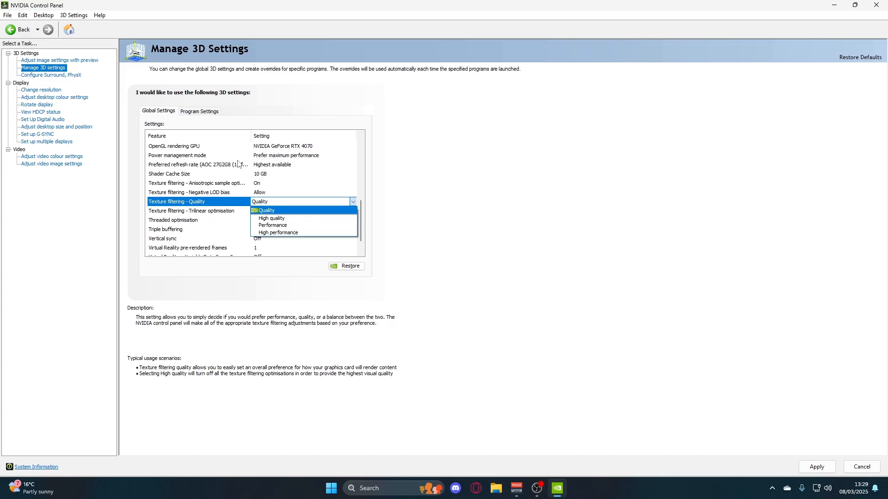
mouse_move(271, 218)
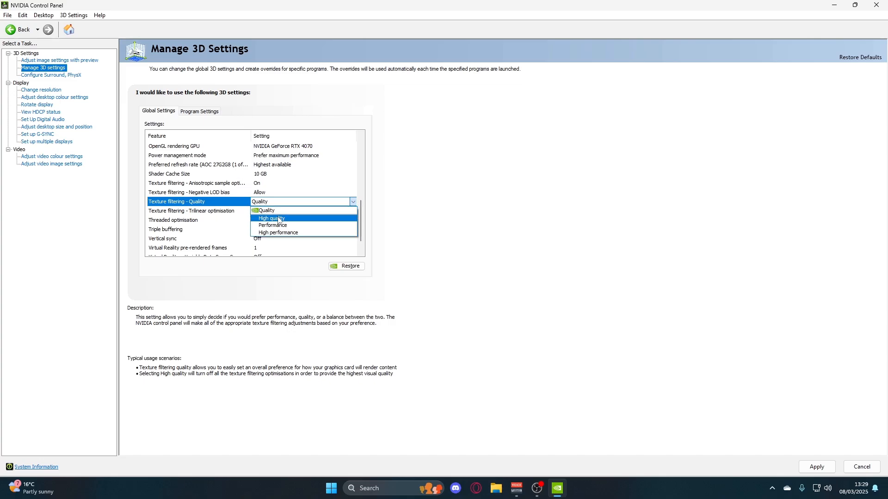
mouse_move(274, 225)
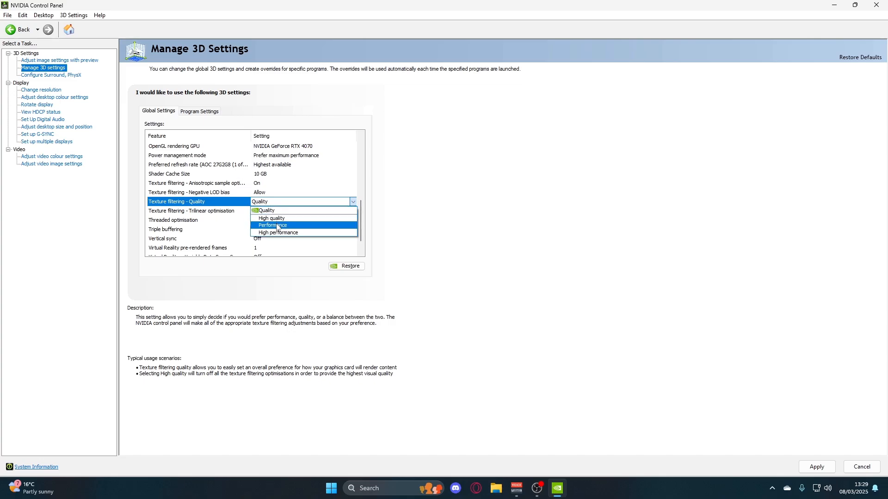
mouse_move(277, 232)
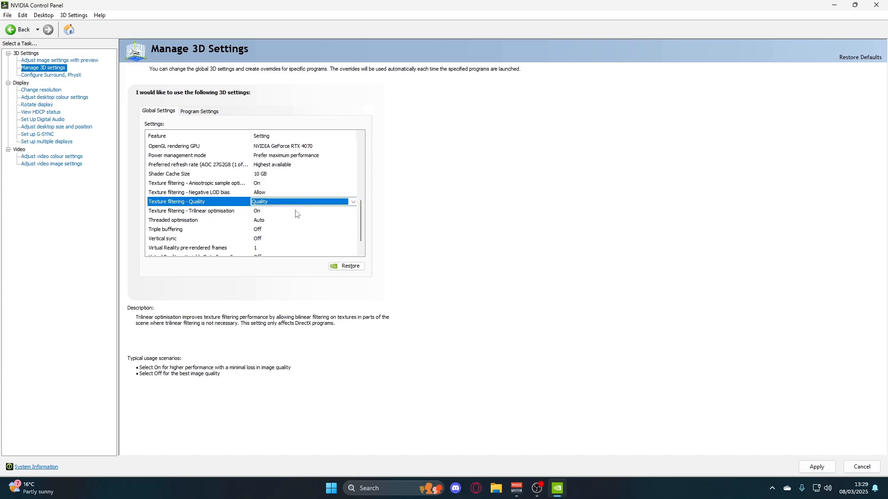
left_click(352, 201)
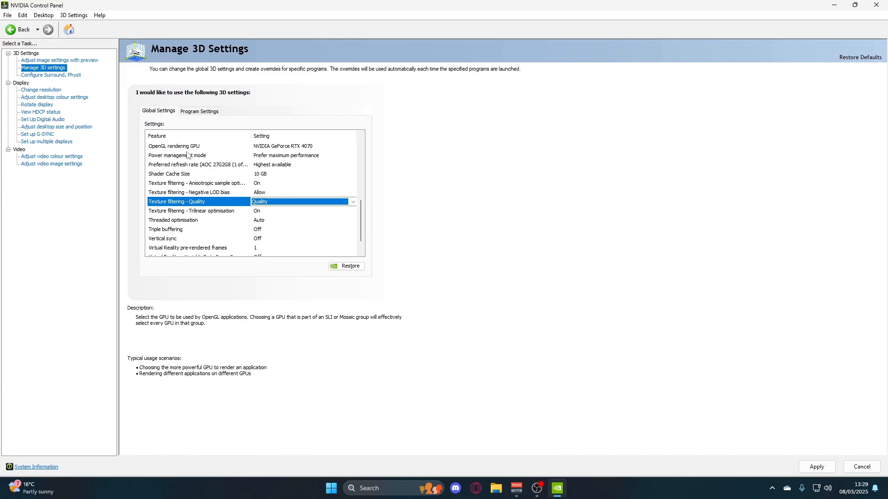
scroll("down", 3)
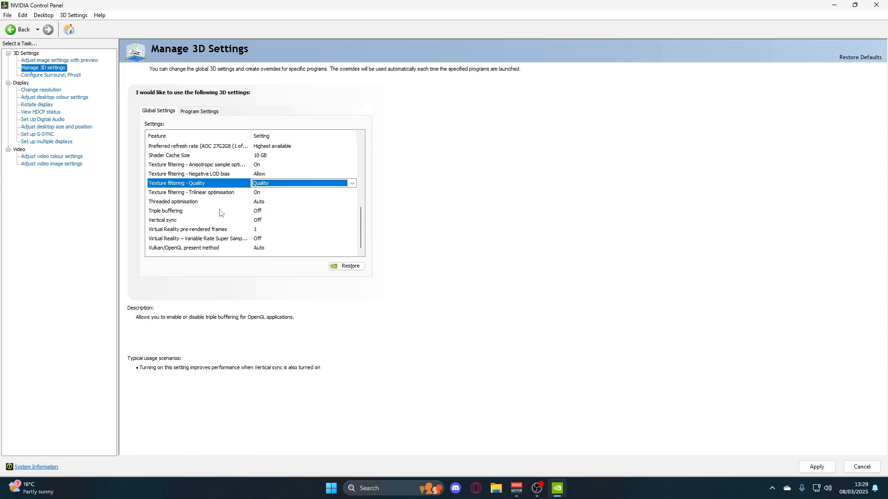
mouse_move(177, 216)
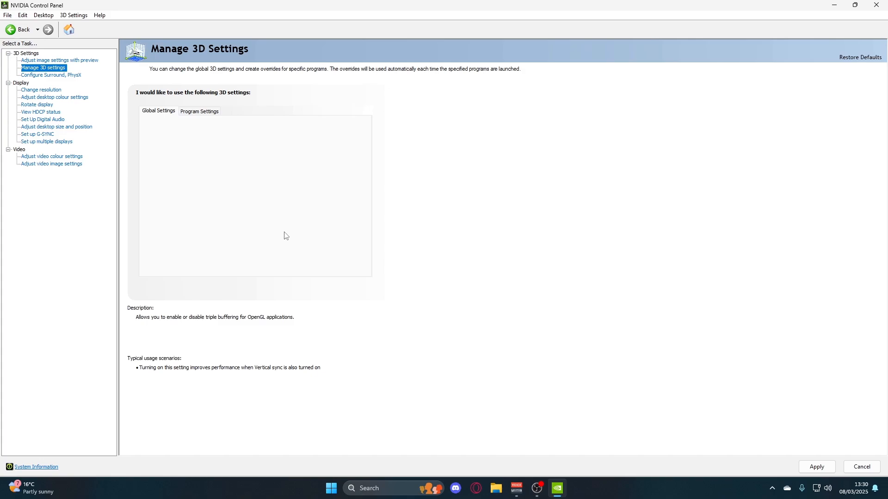
- Set global Vertical sync to Use the 3D application setting
left_click(165, 220)
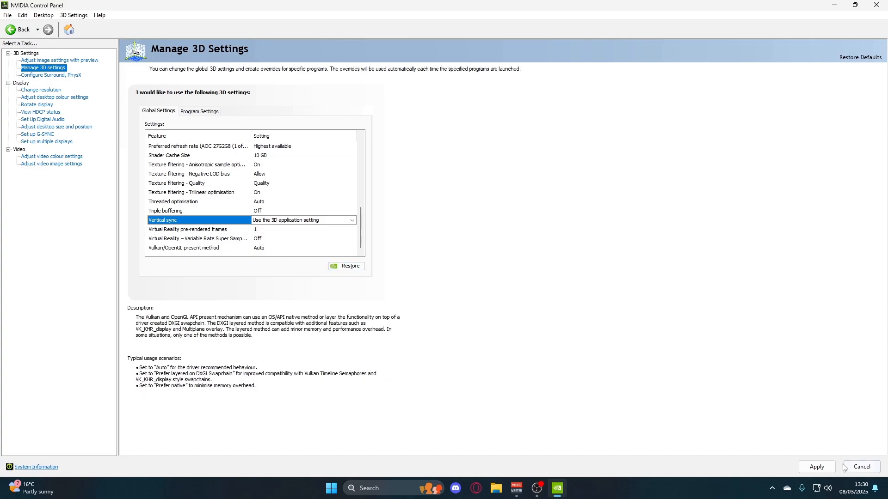
mouse_move(816, 466)
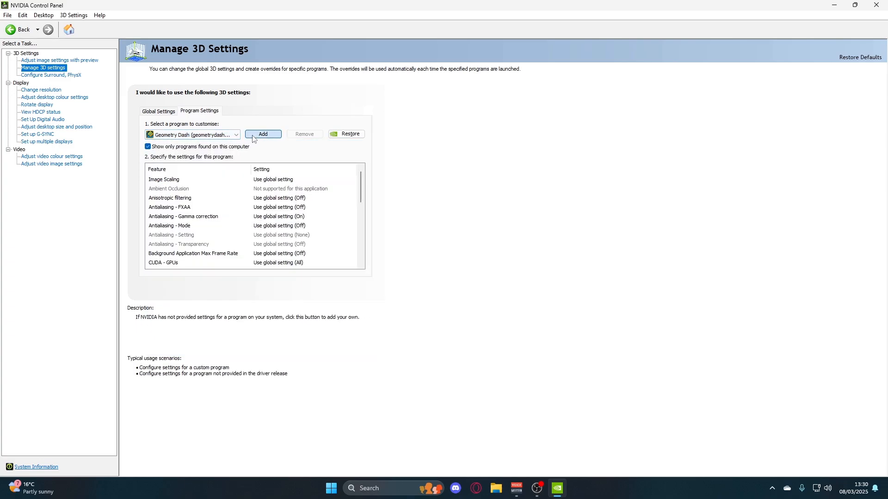
mouse_move(221, 140)
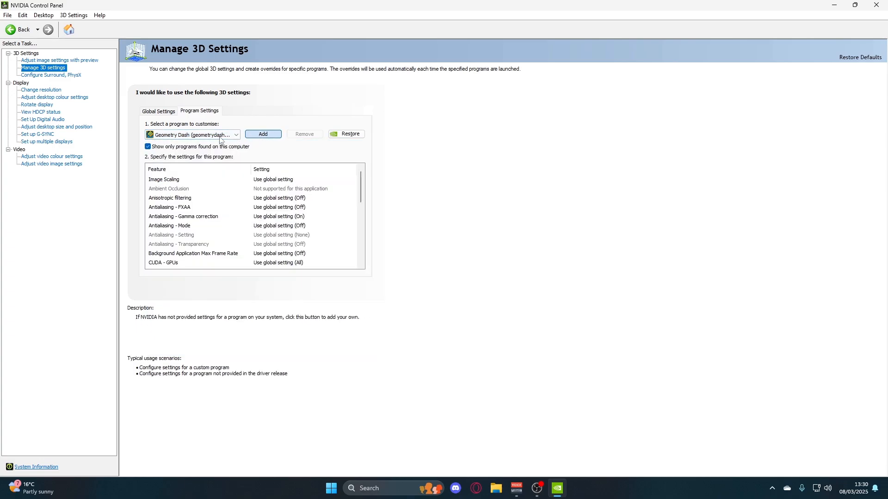
mouse_move(285, 154)
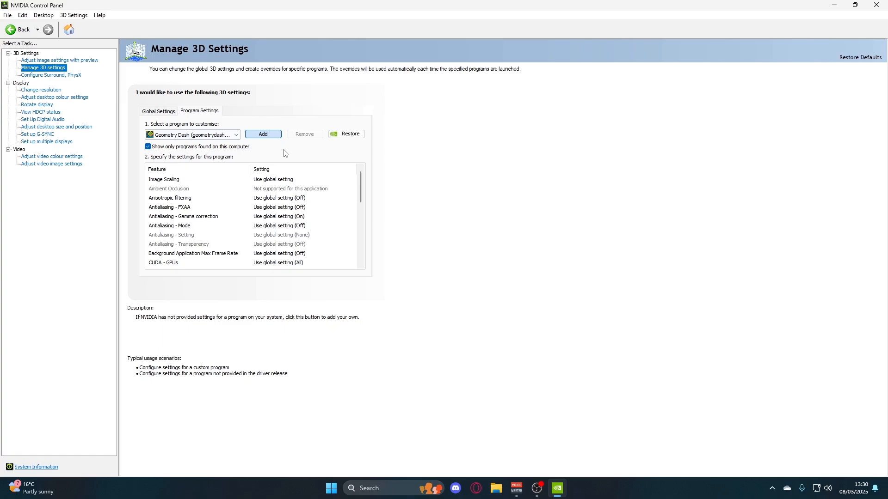
left_click(262, 134)
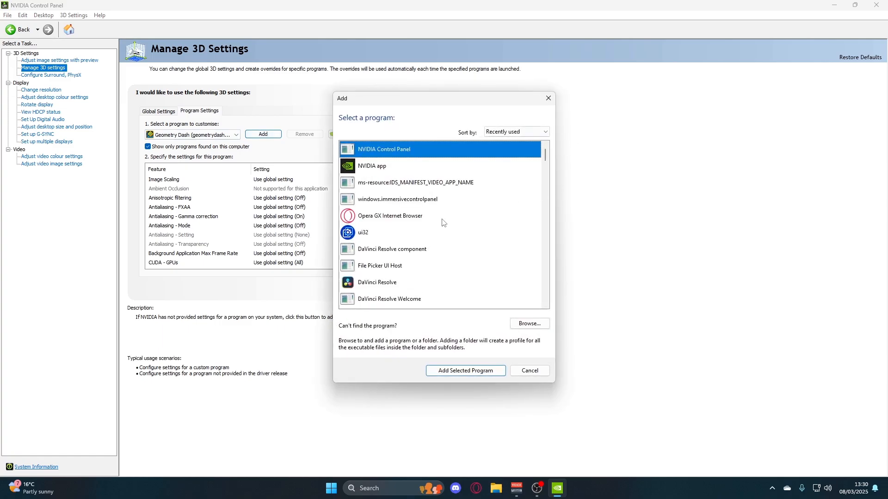
scroll("down", 3)
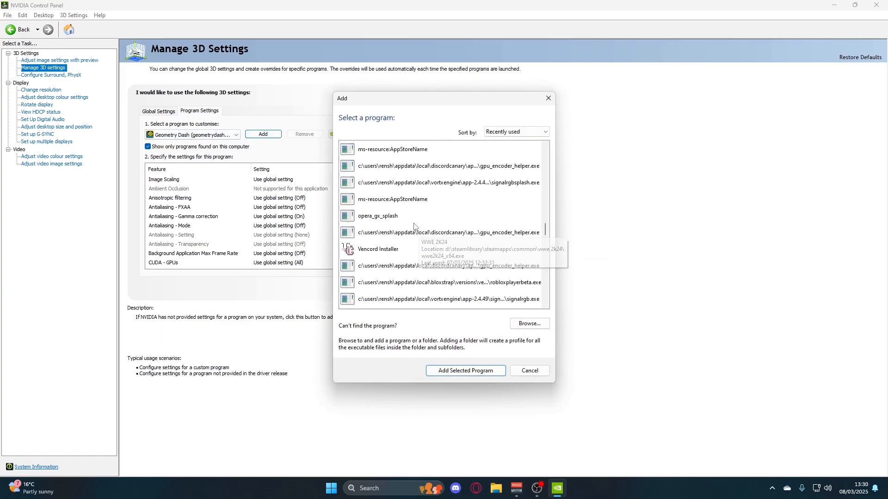
left_click(528, 370)
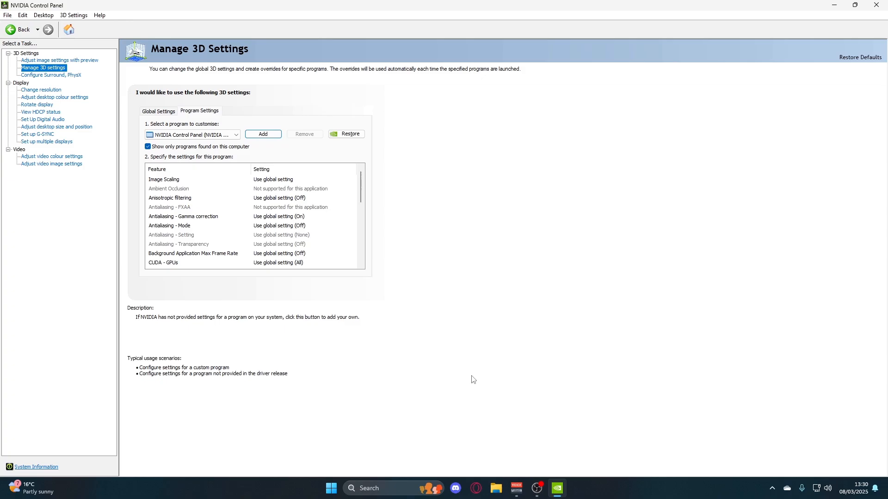
left_click(235, 134)
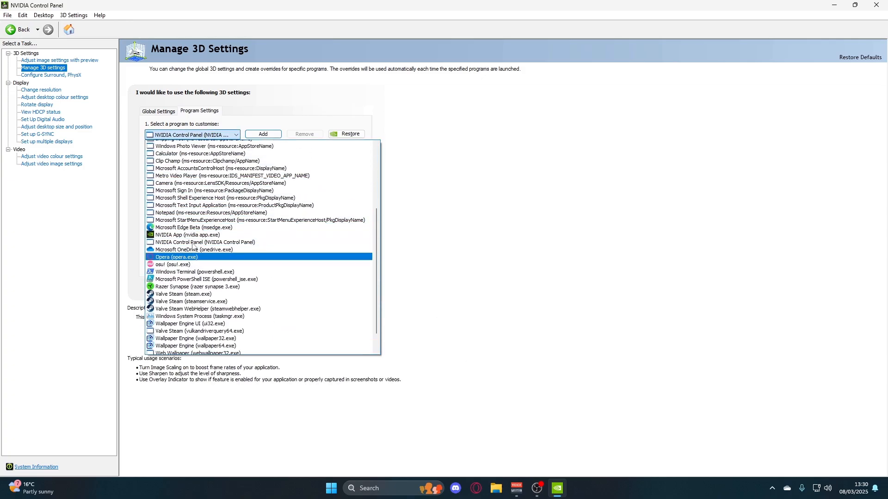
scroll("up", 3)
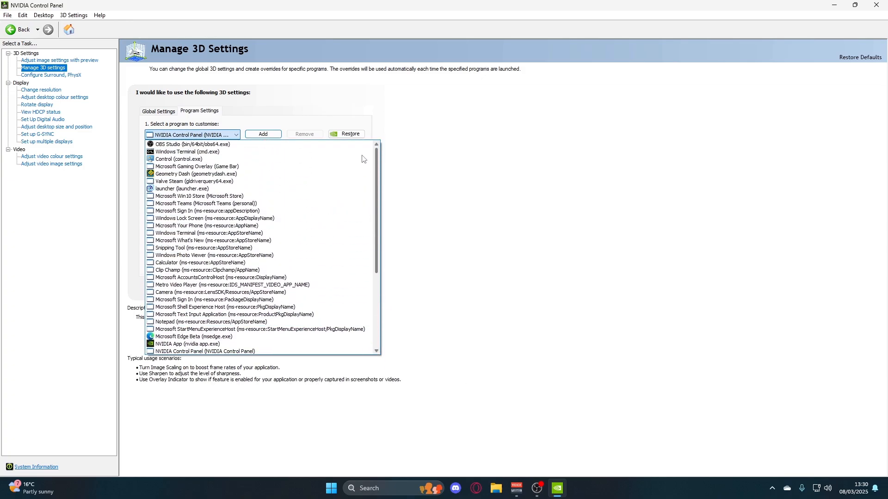
left_click(195, 173)
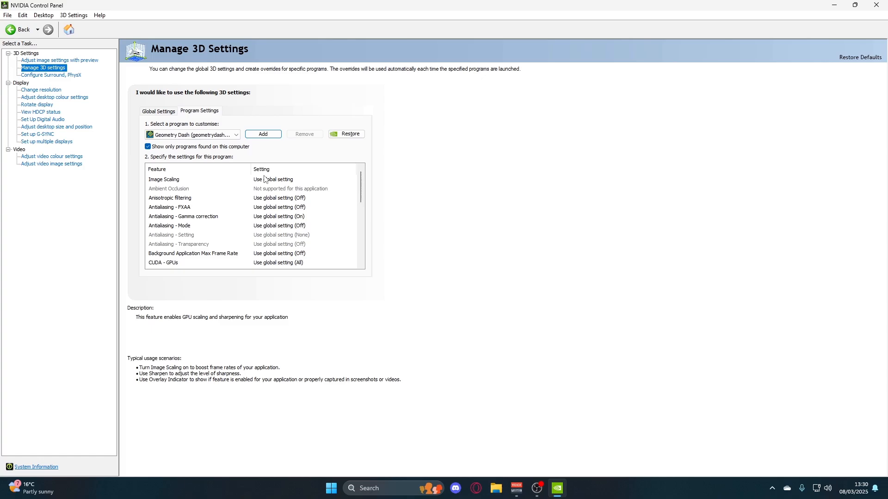
- Set Geometry Dash's Threaded optimisation to Off
scroll("down", 3)
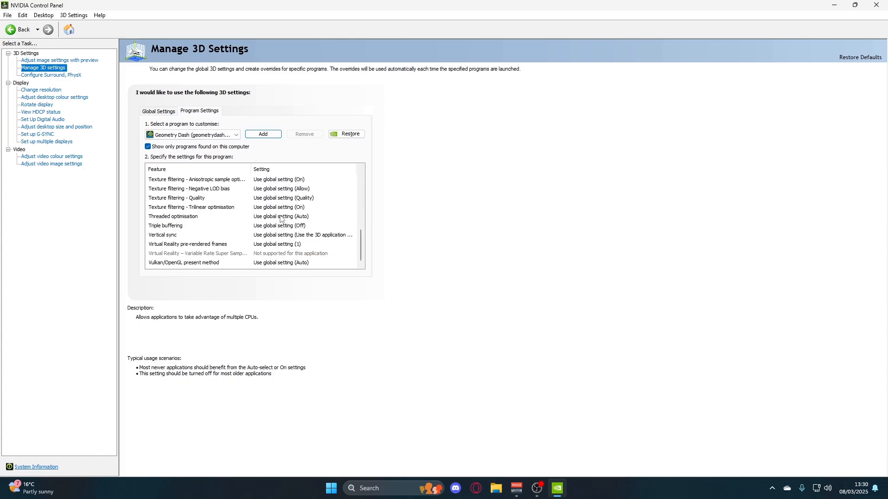
left_click(192, 206)
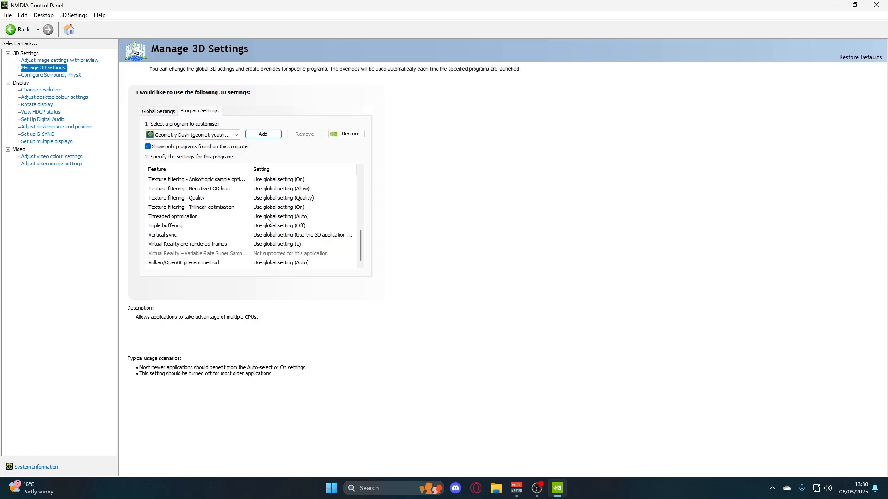
left_click(353, 216)
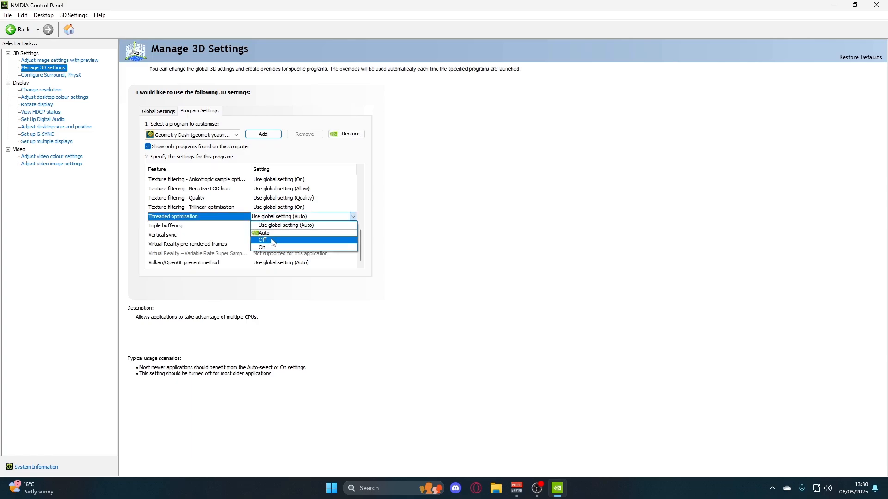
left_click(262, 239)
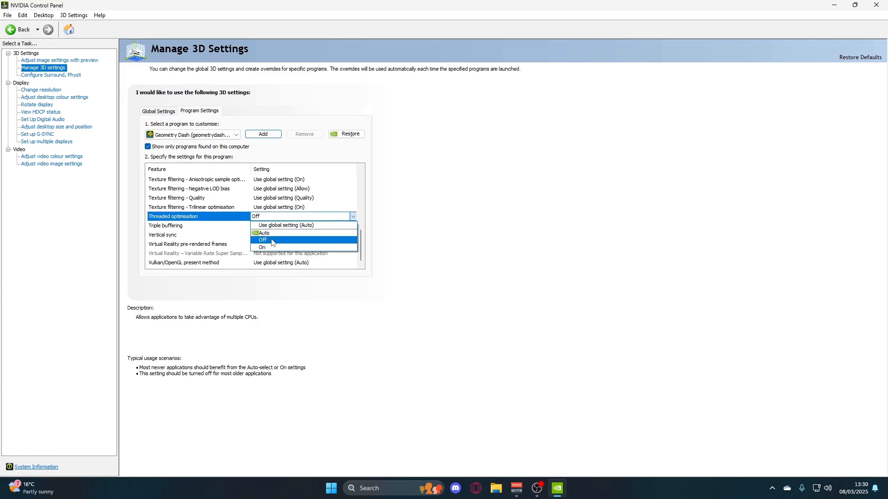
left_click(262, 240)
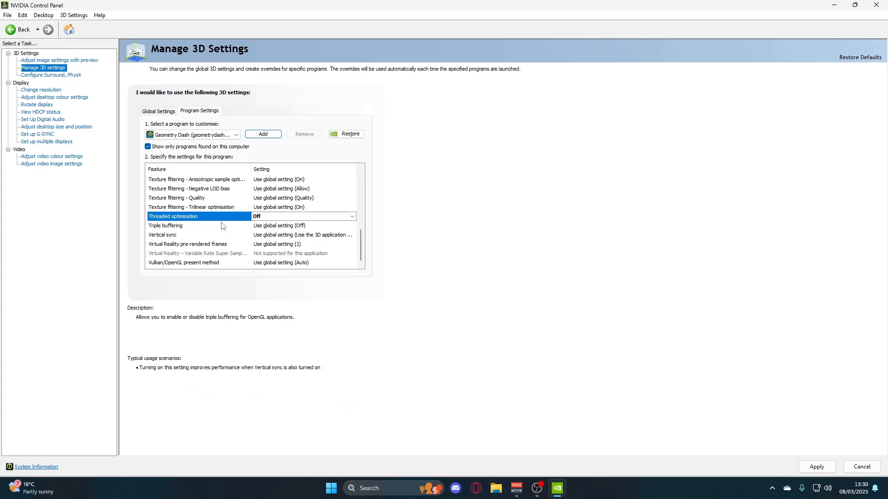
mouse_move(271, 230)
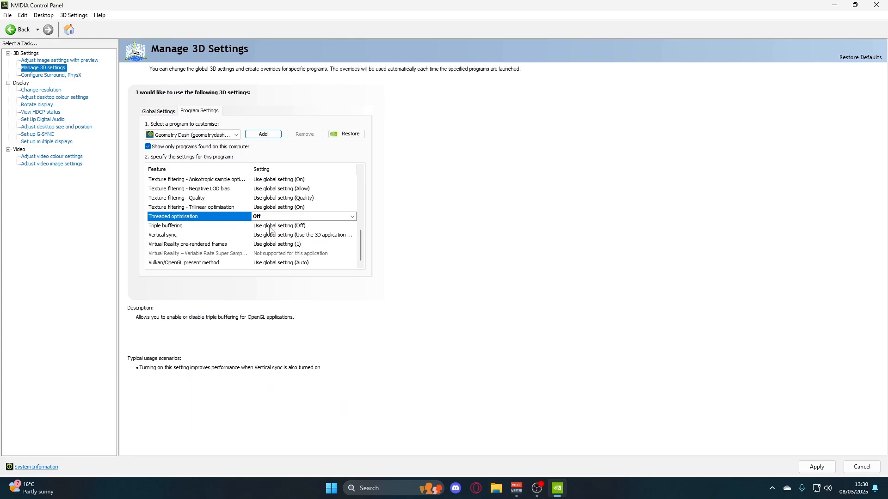
- Set Geometry Dash's Low Latency Mode to Ultra
left_click(352, 225)
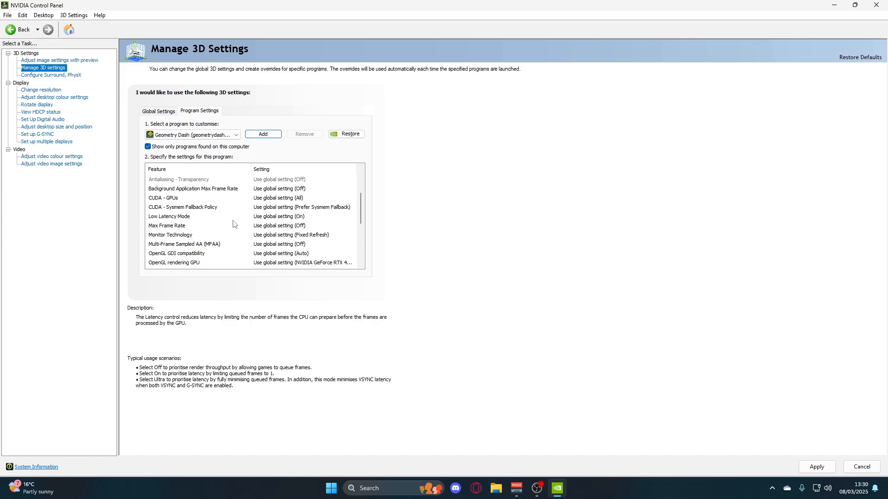
left_click(352, 217)
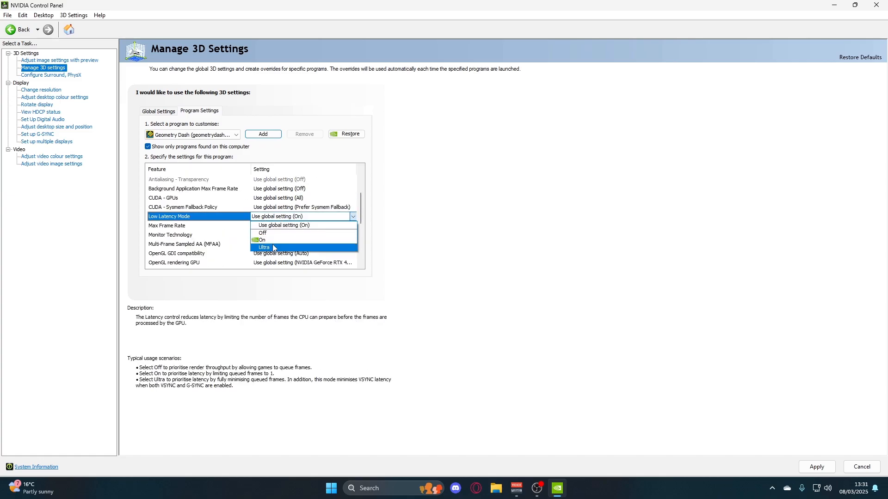
left_click(264, 248)
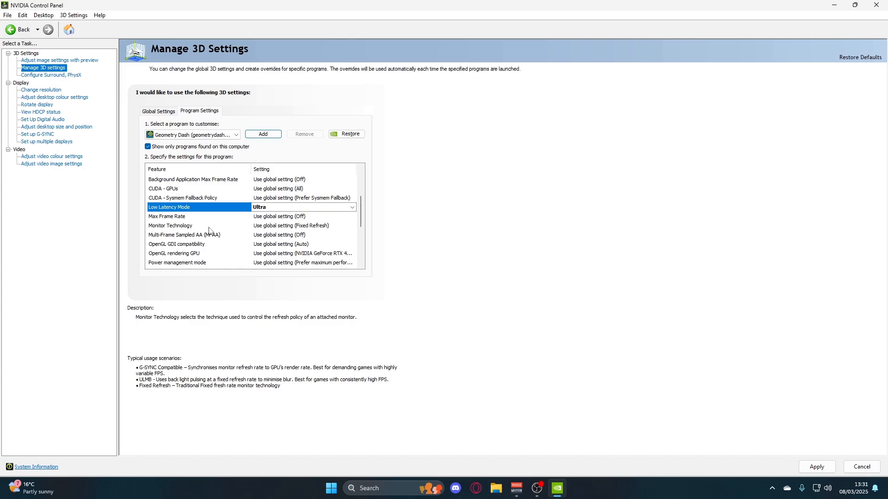
scroll("down", 3)
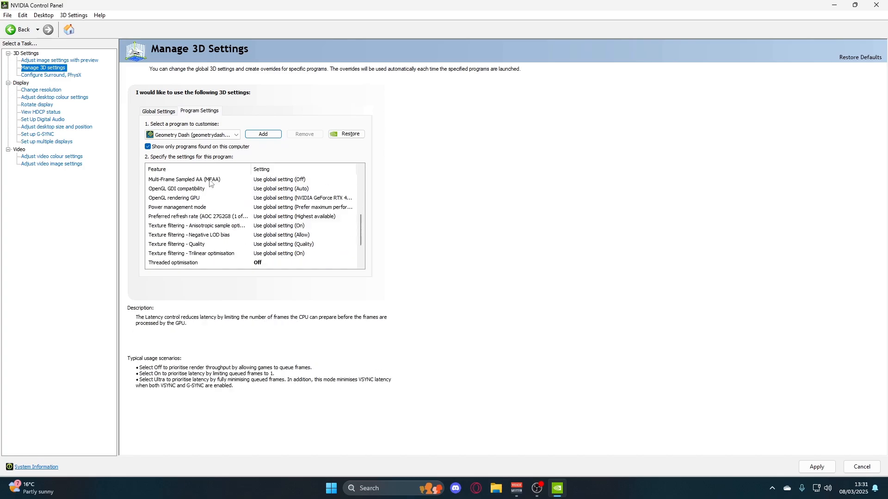
scroll("down", 3)
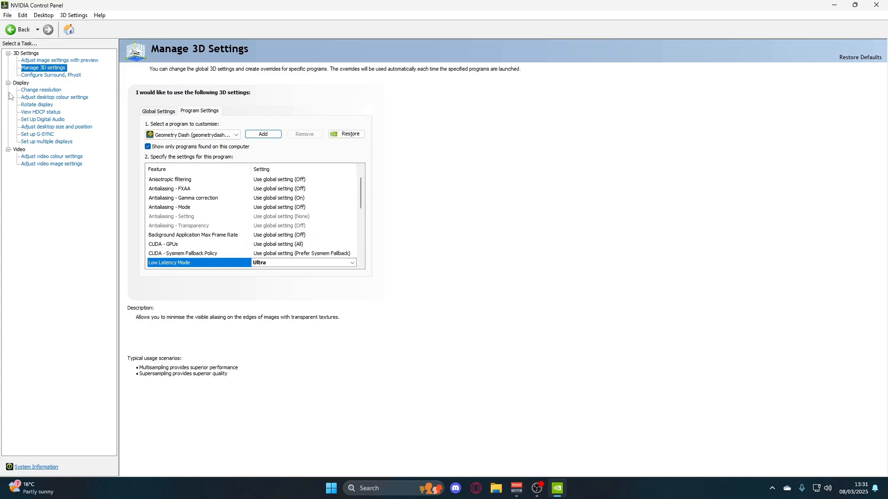
- Select the 1920 × 1080 resolution under PC in Change resolution
left_click(41, 89)
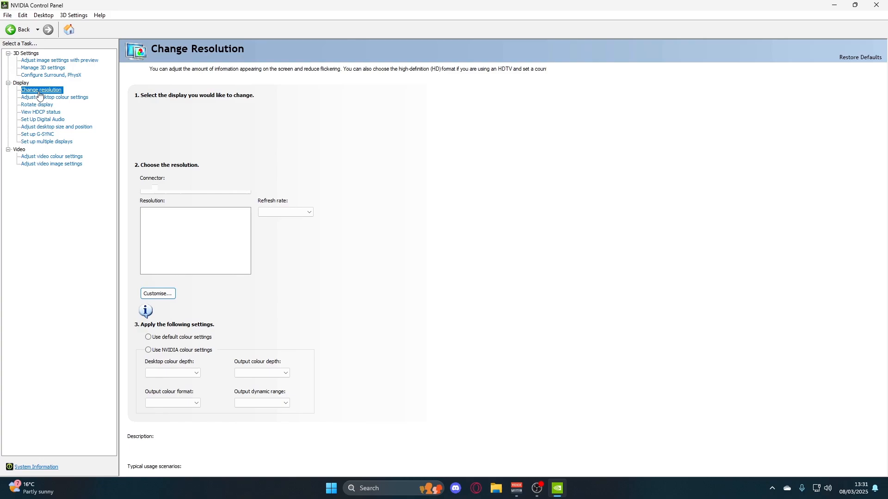
left_click(41, 89)
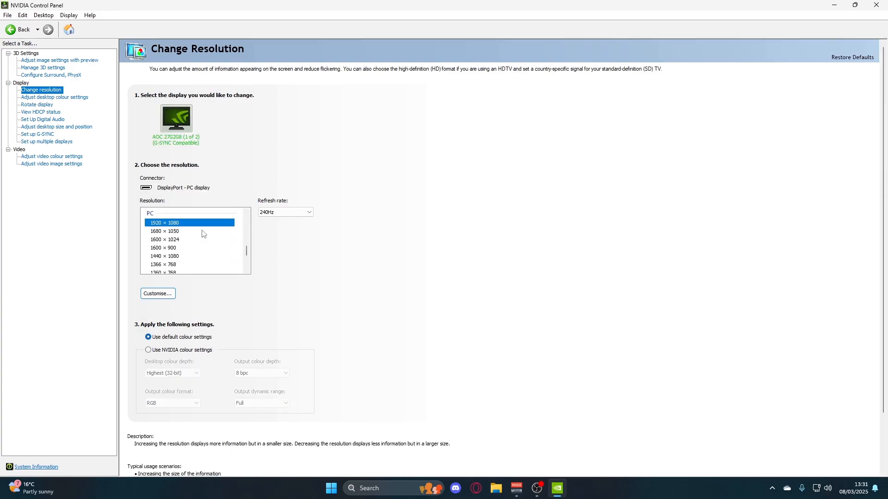
scroll("down", 3)
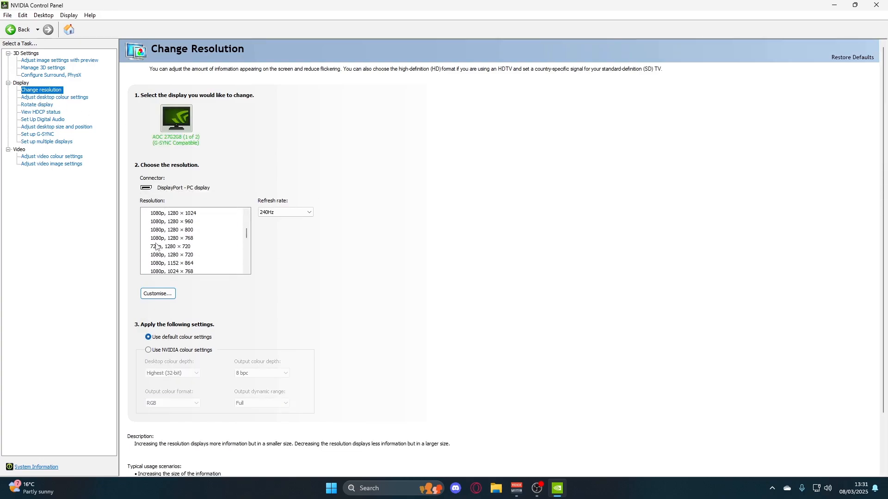
scroll("down", 3)
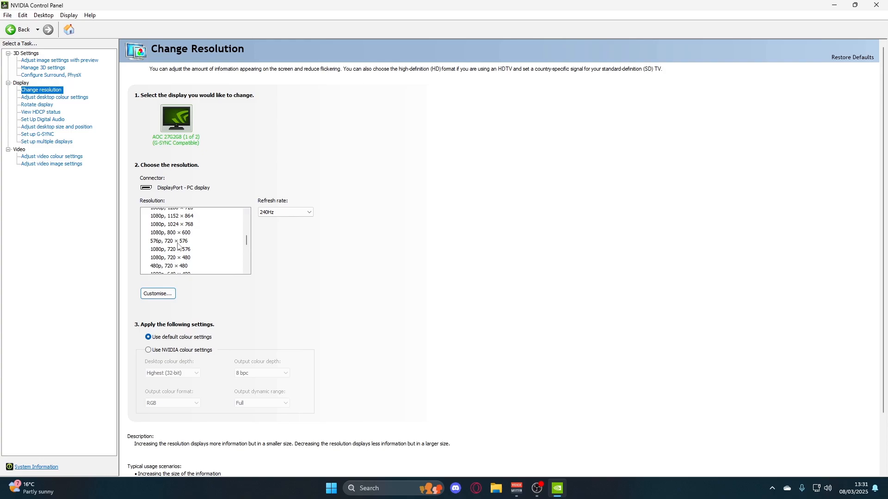
- Set the refresh rate to 240Hz, apply and keep the new display configuration
left_click(309, 212)
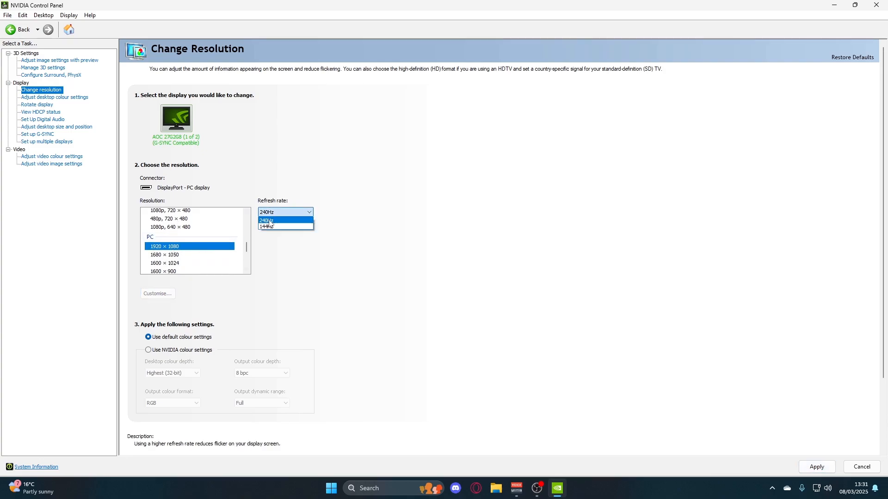
left_click(266, 220)
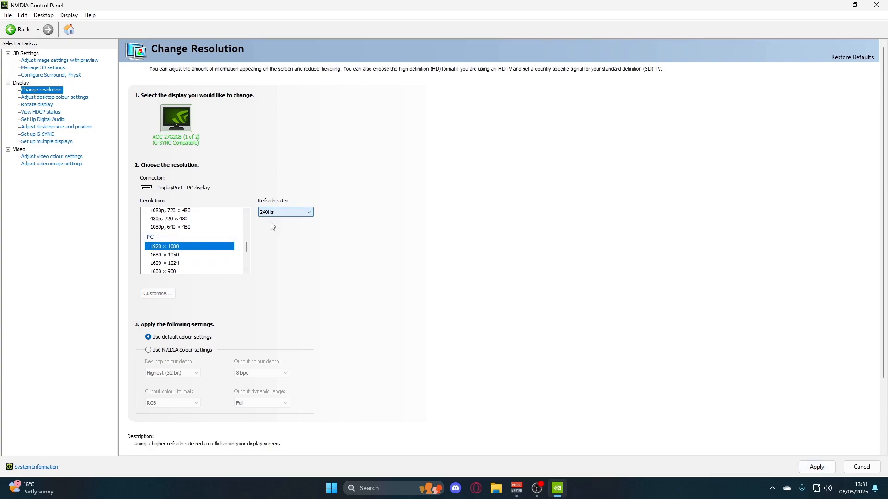
left_click(816, 466)
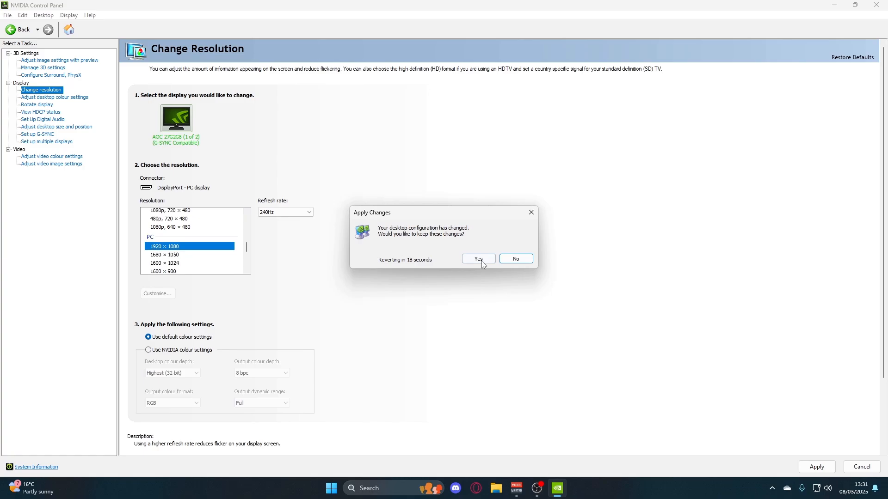
left_click(477, 259)
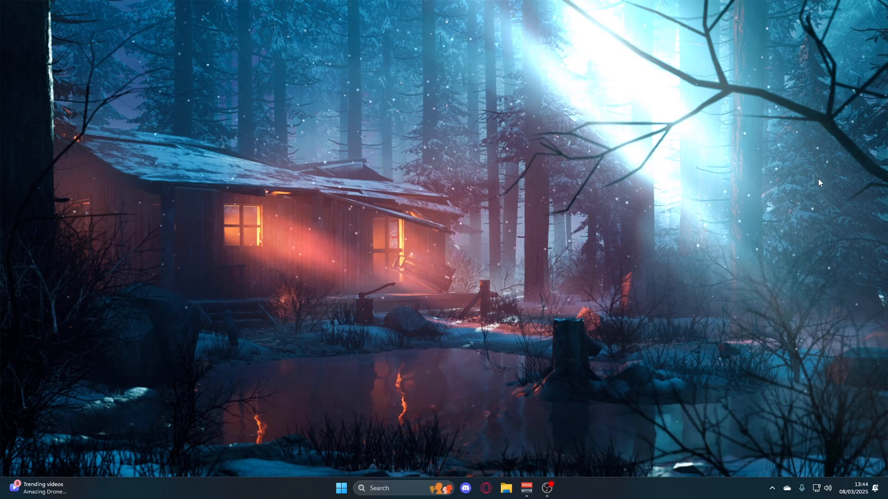
mouse_move(567, 335)
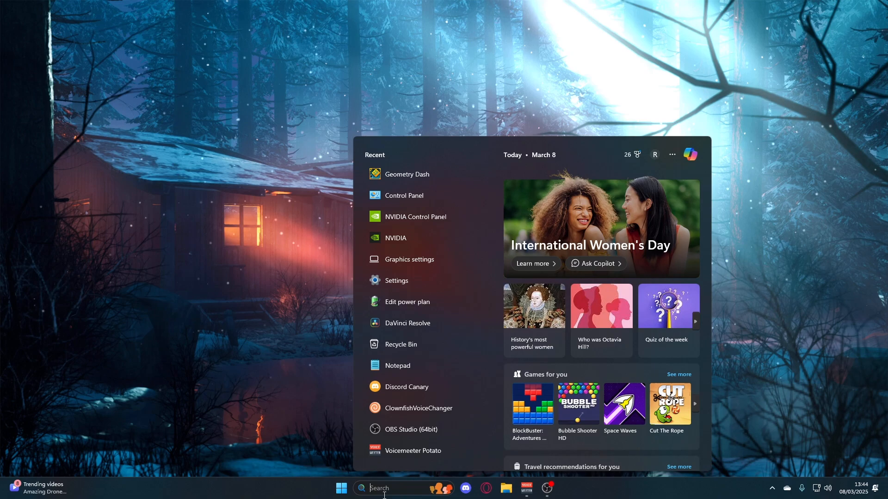
- Find Power Options via a 'power' search, confirm High performance is active, then close it
left_click(404, 195)
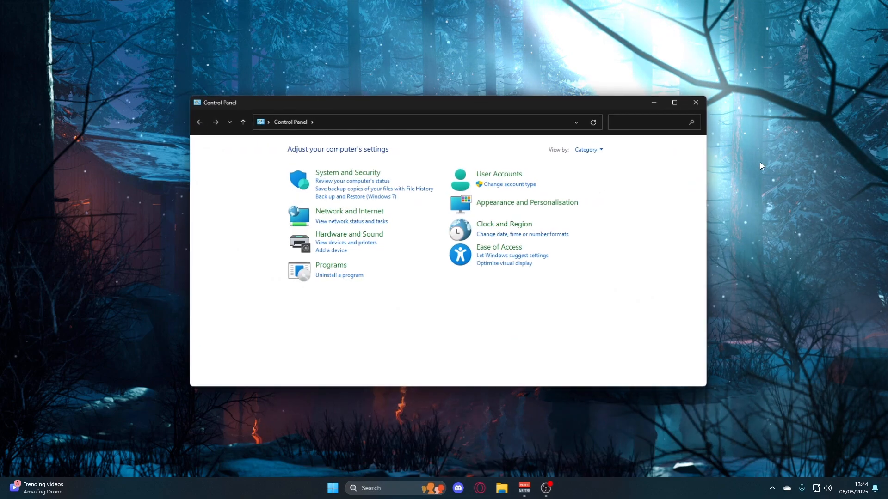
type("powe")
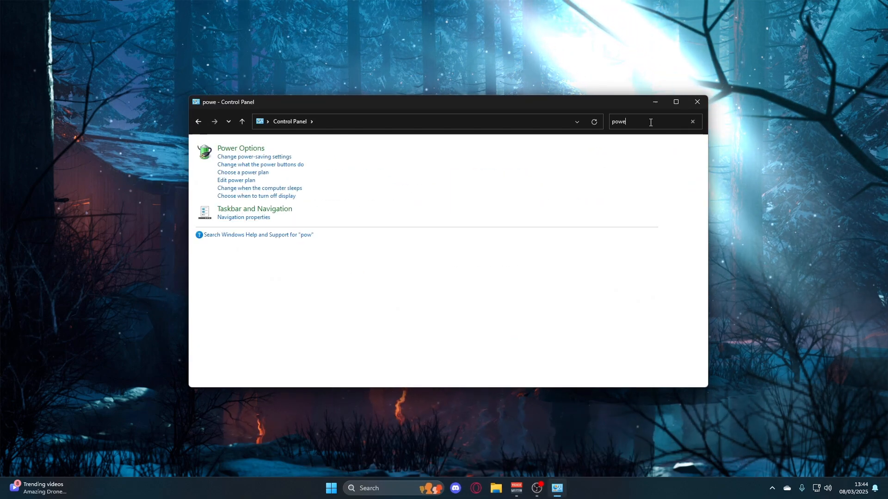
type("r")
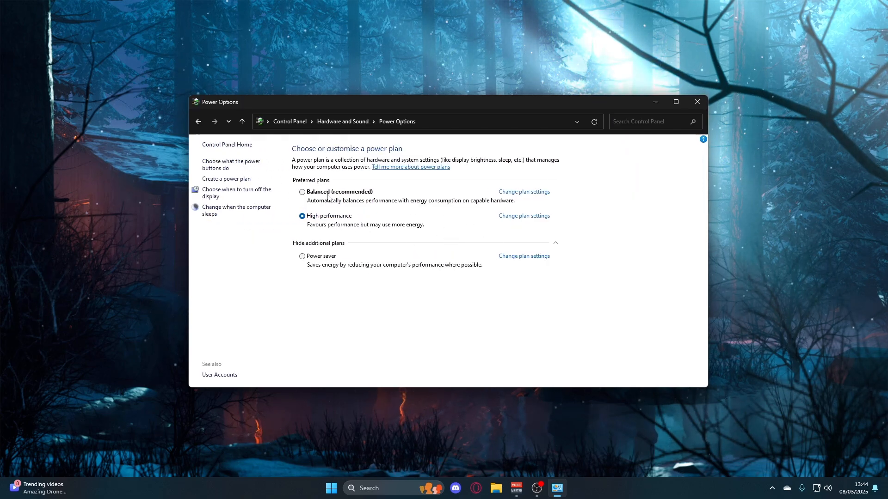
mouse_move(397, 192)
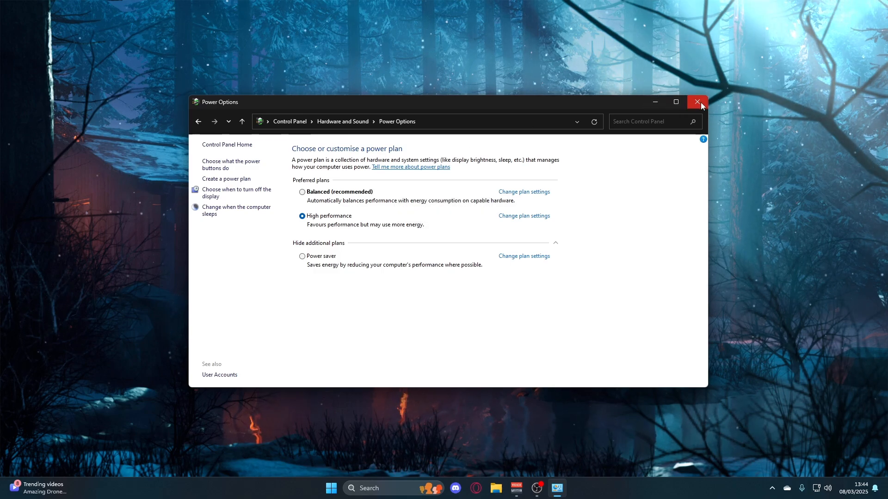
left_click(697, 102)
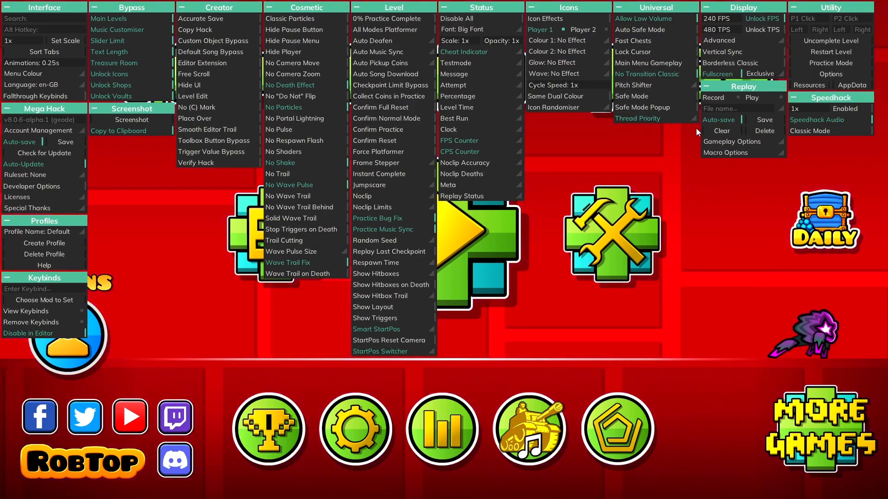
- Dismiss the Mega Hack overlay and enter Settings from the main menu gear icon
left_click(637, 119)
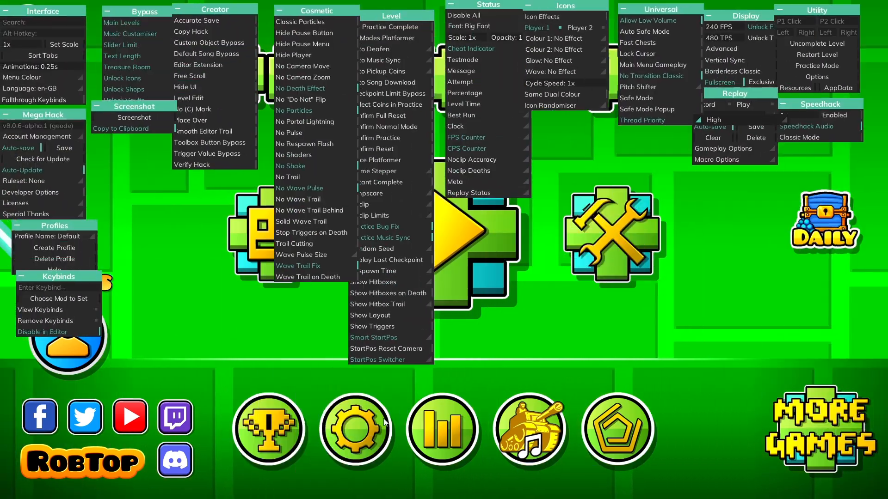
left_click(355, 428)
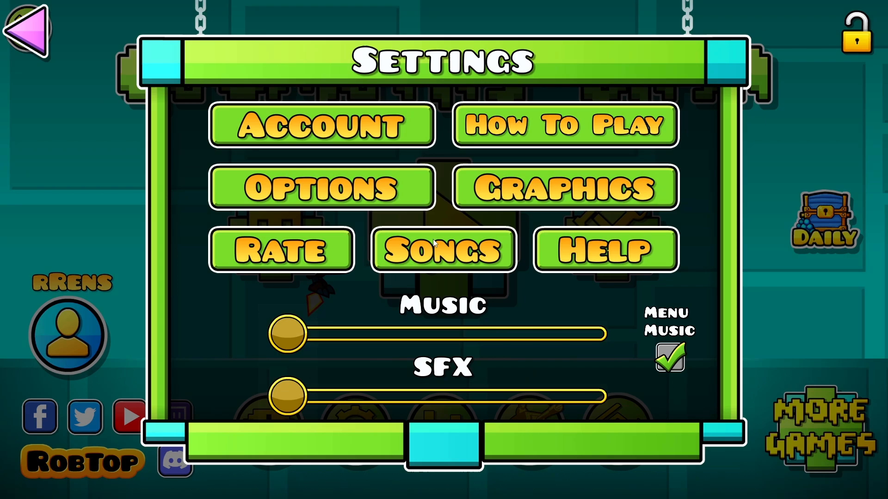
- Check Graphics > Advanced shows Unlock FPS on at 240 FPS, then back out to the main menu
left_click(321, 186)
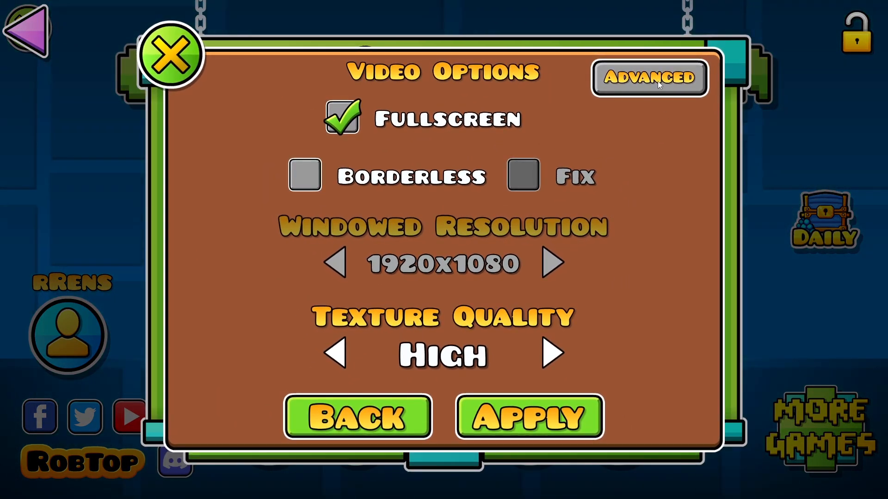
left_click(649, 77)
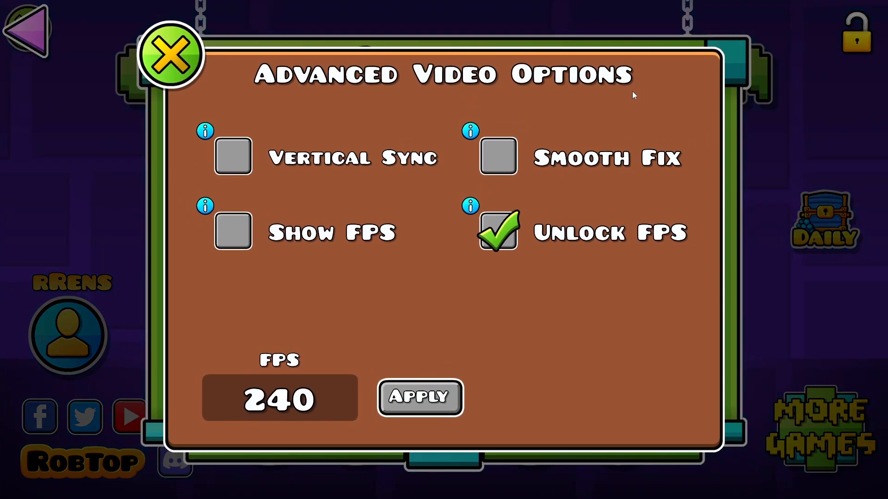
mouse_move(628, 99)
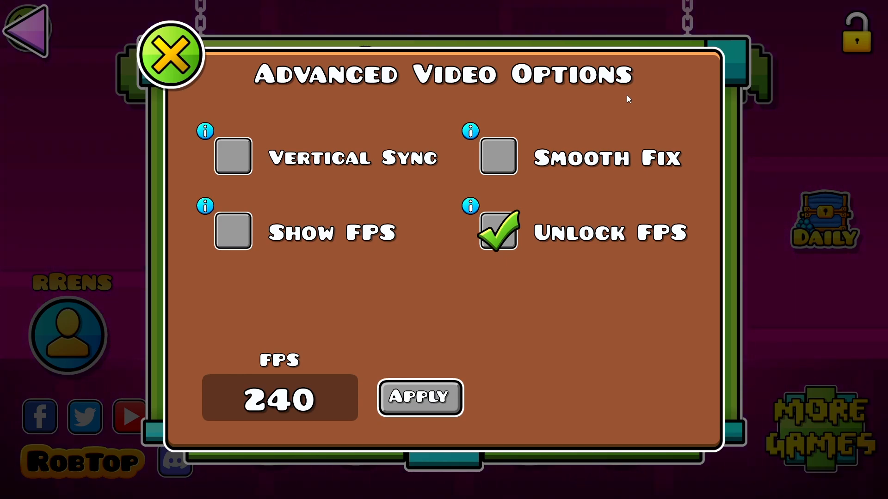
mouse_move(238, 142)
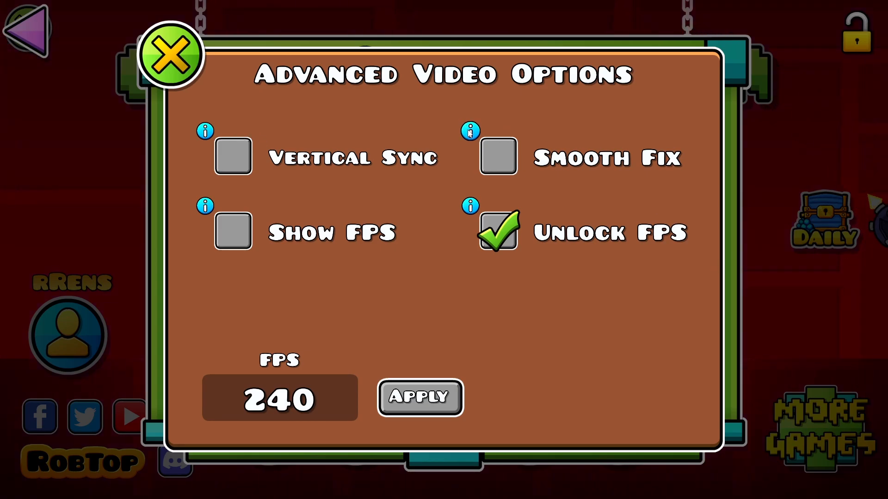
mouse_move(507, 159)
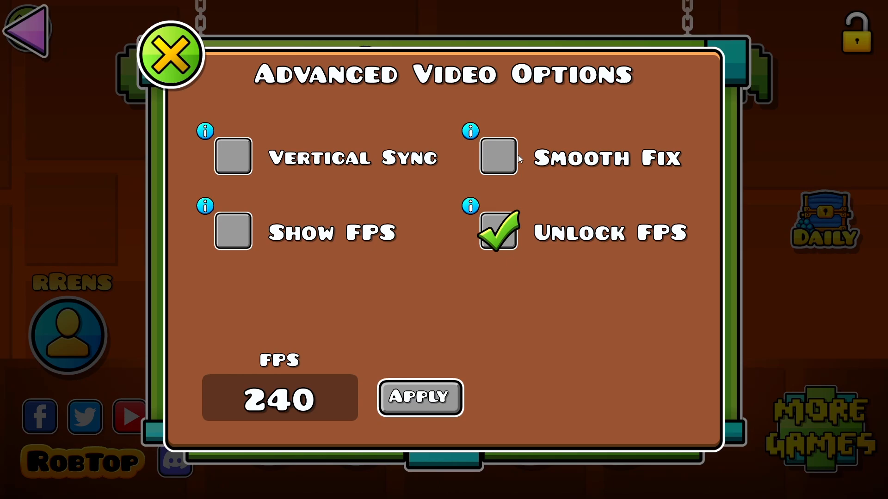
mouse_move(507, 251)
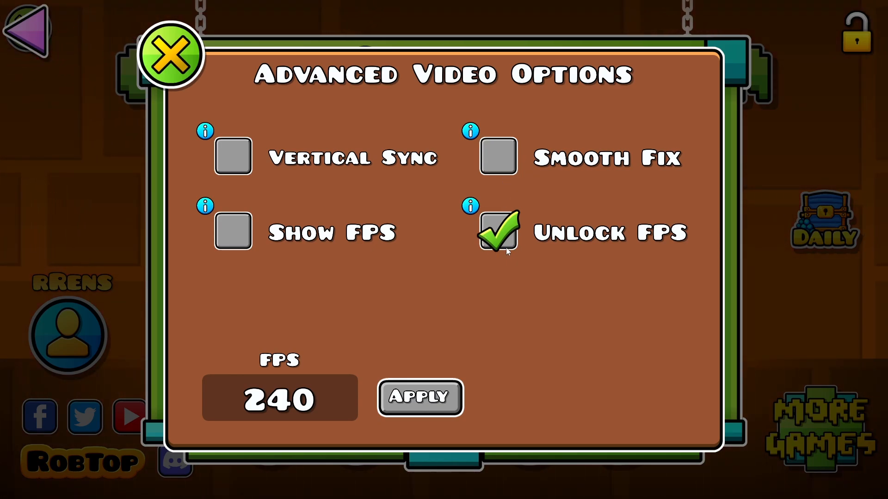
left_click(279, 398)
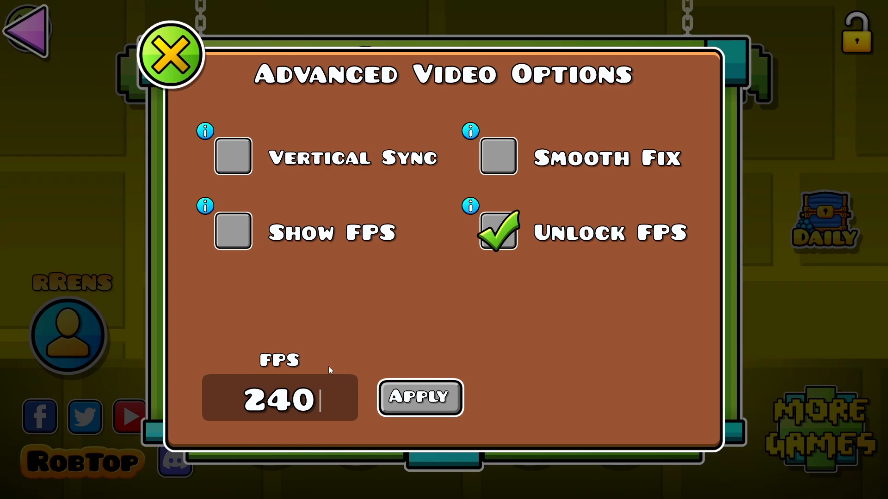
mouse_move(335, 369)
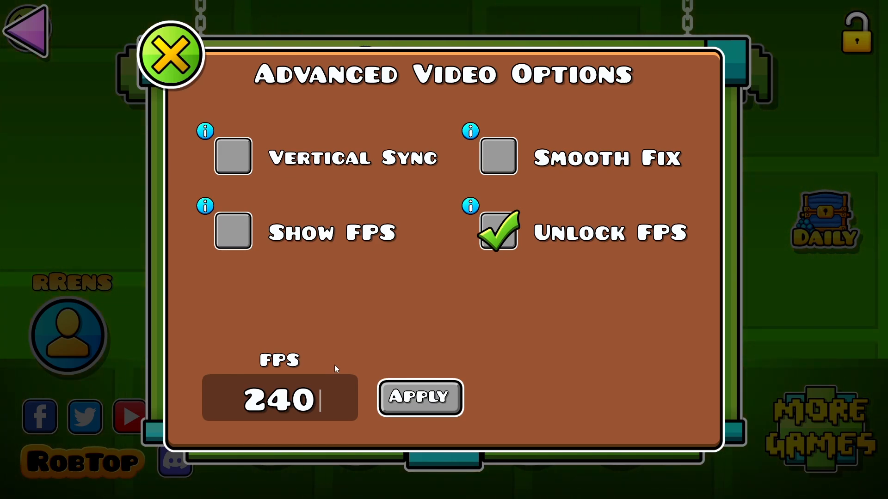
mouse_move(299, 425)
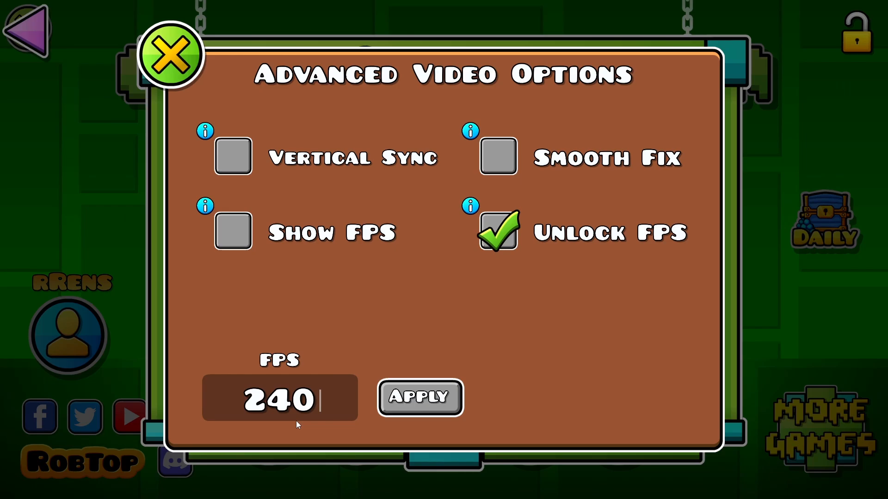
left_click(170, 53)
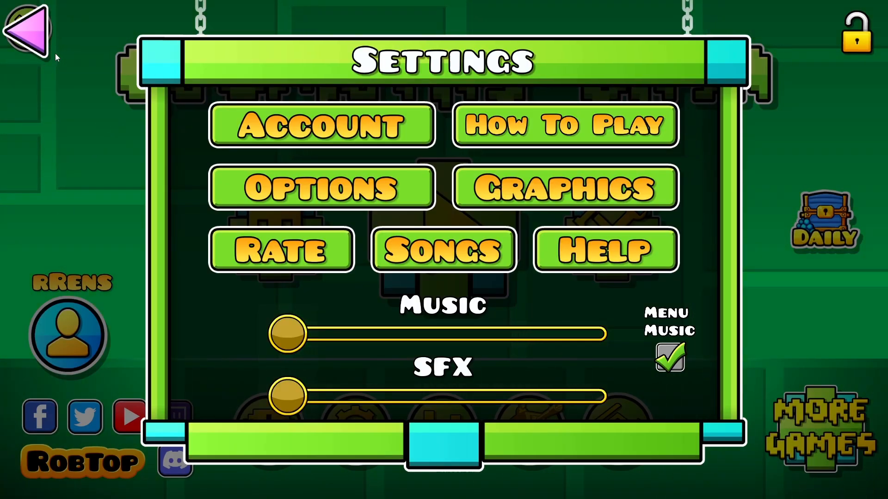
left_click(27, 30)
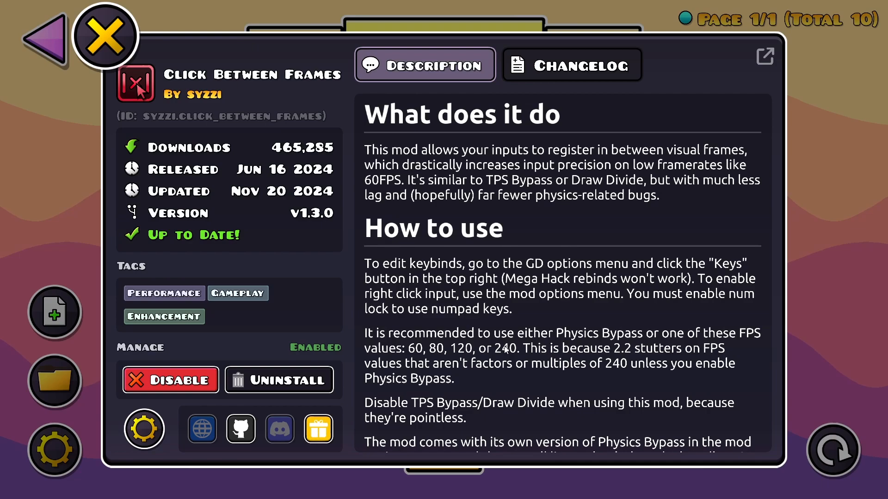
mouse_move(507, 354)
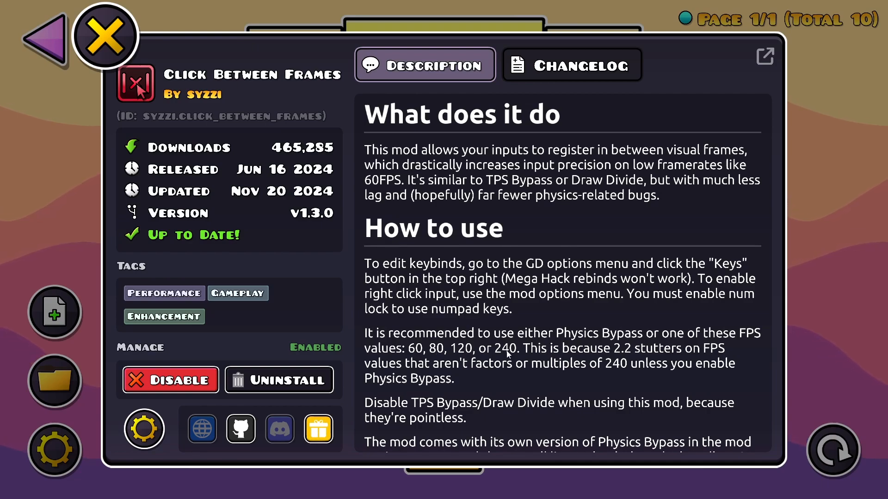
- Leave the Click Between Frames page and enter 240 in the Advanced FPS field
left_click(104, 36)
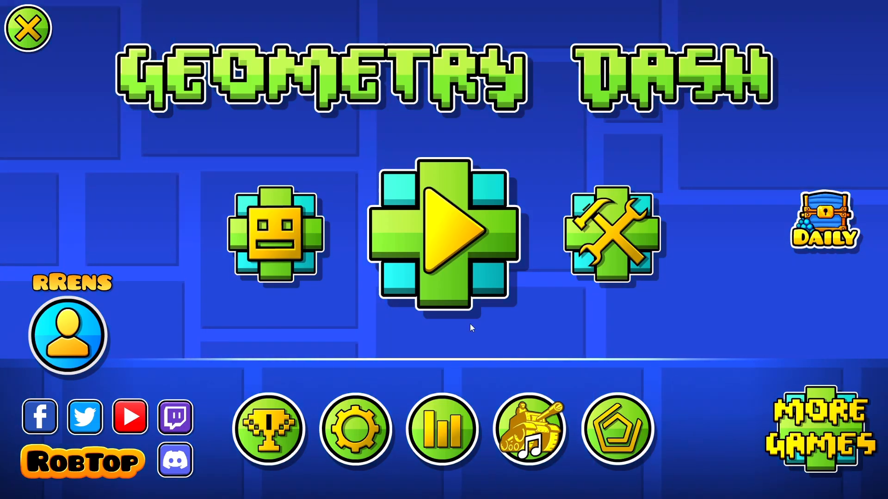
left_click(355, 428)
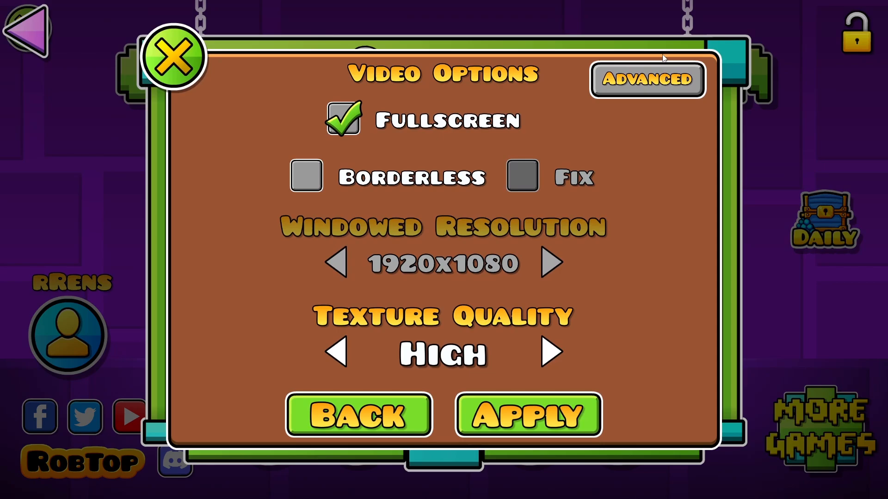
left_click(647, 77)
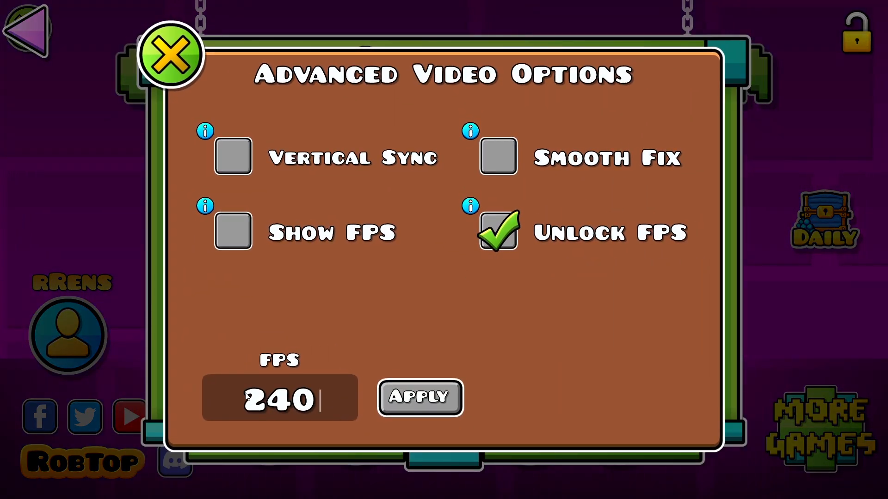
type("480")
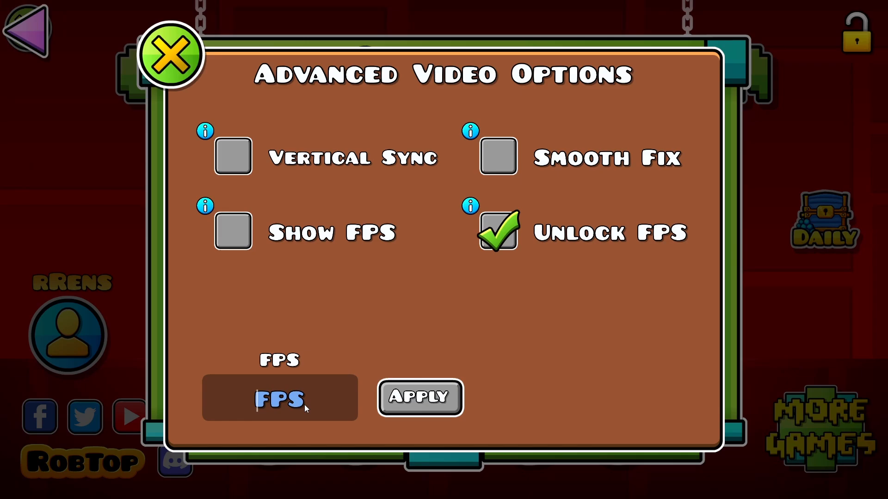
type("240")
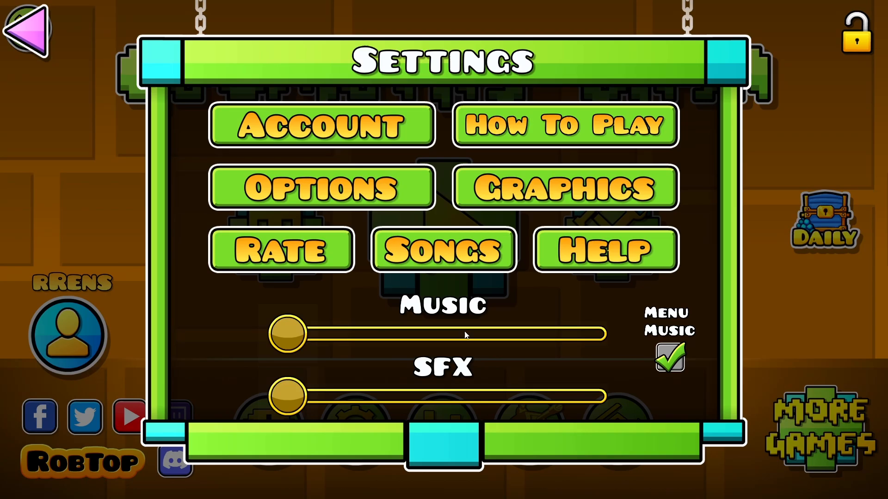
- Page to the Performance options and read the Increase Draw Capacity explanation
left_click(322, 187)
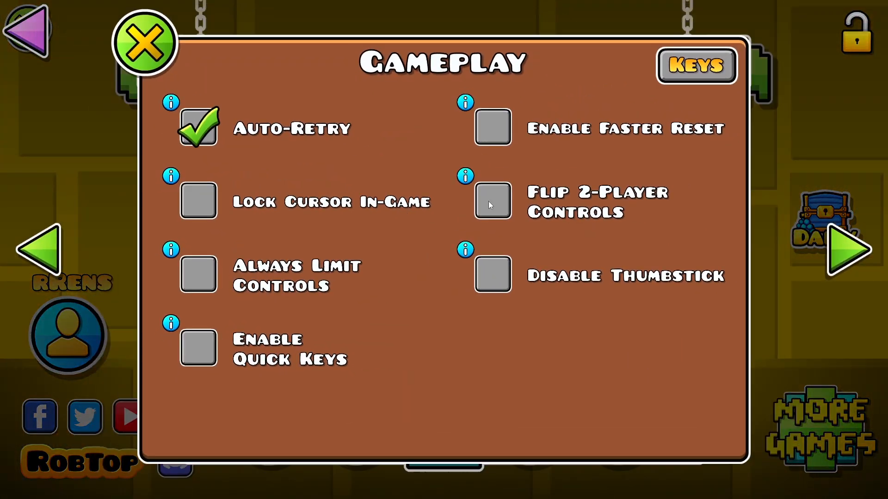
left_click(848, 252)
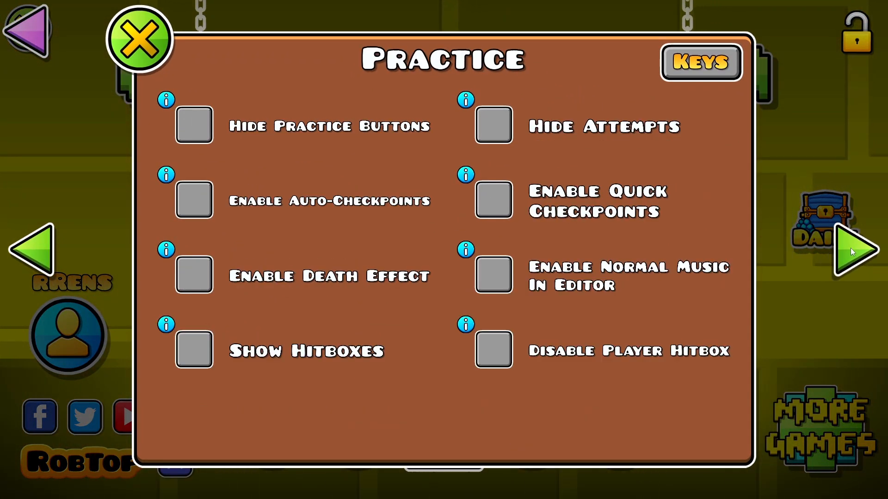
left_click(855, 252)
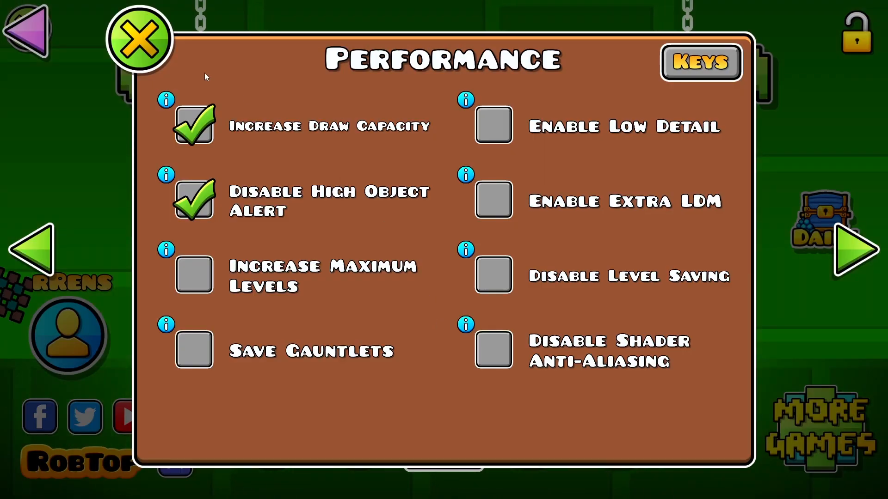
mouse_move(446, 266)
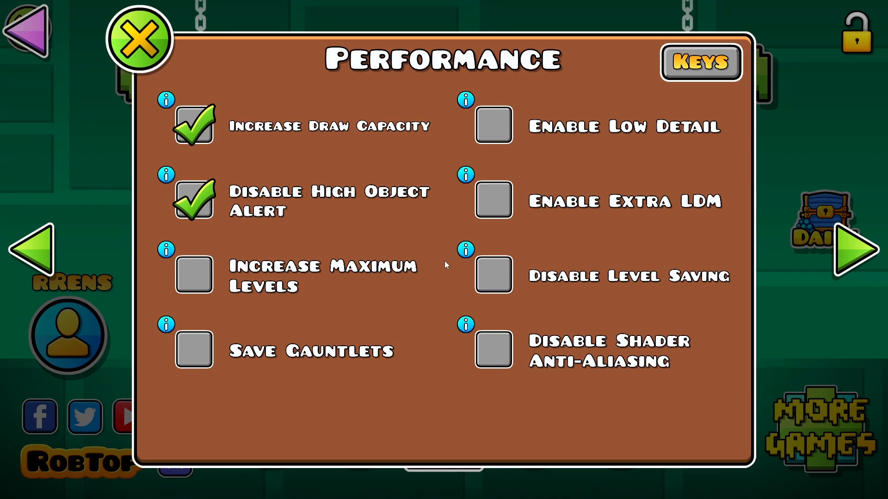
left_click(166, 100)
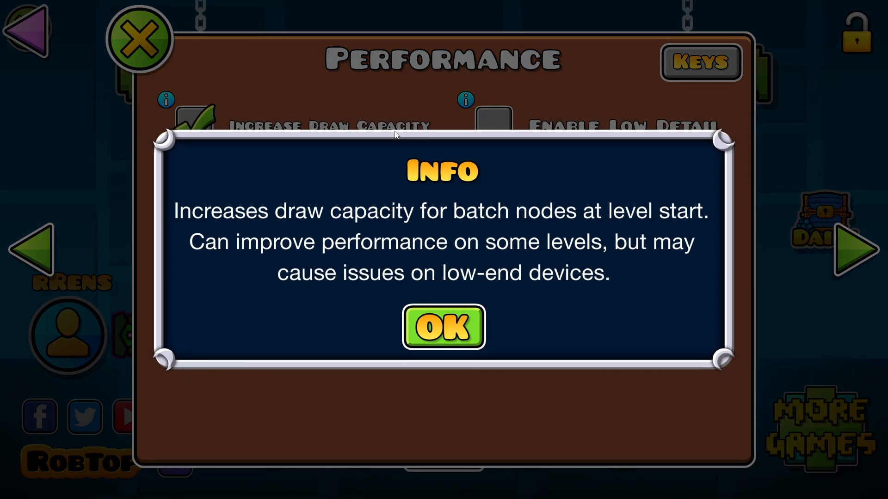
left_click(443, 328)
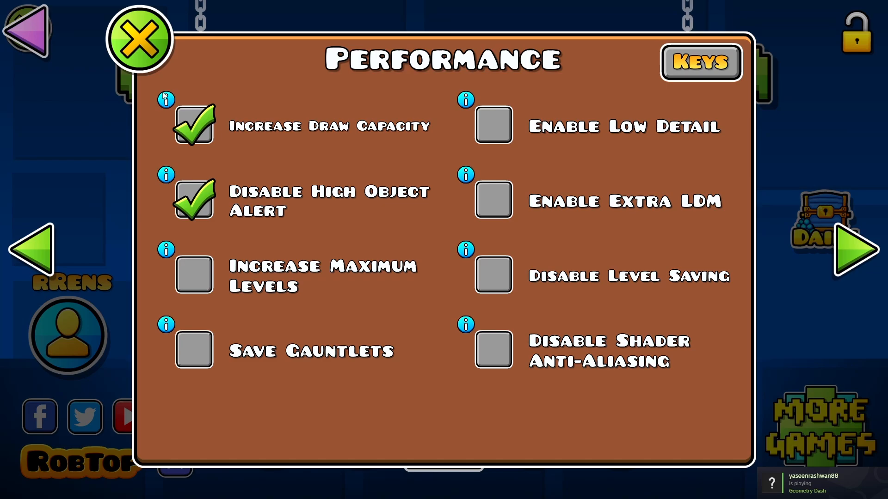
mouse_move(236, 148)
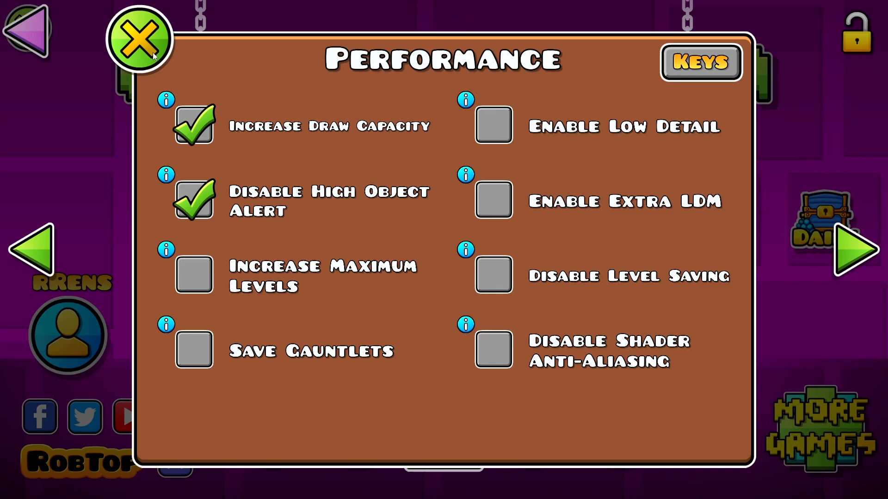
- Close the Performance panel and quit Geometry Dash to the desktop
left_click(139, 40)
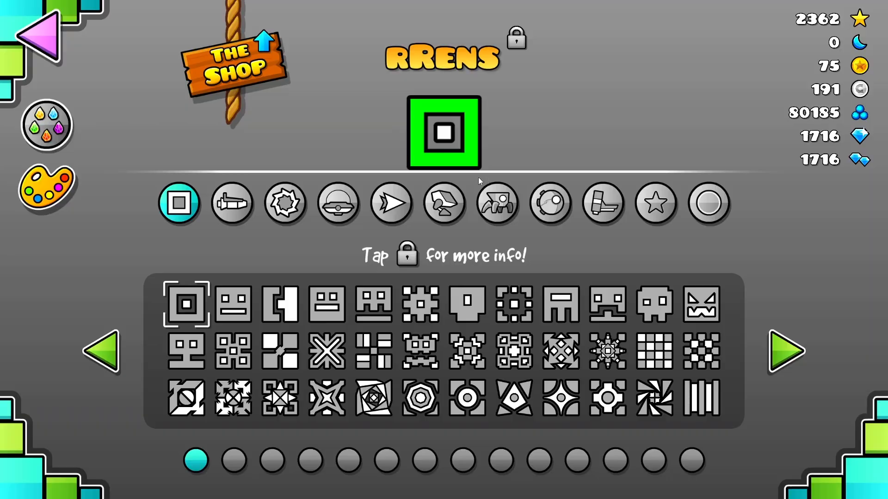
left_click(29, 28)
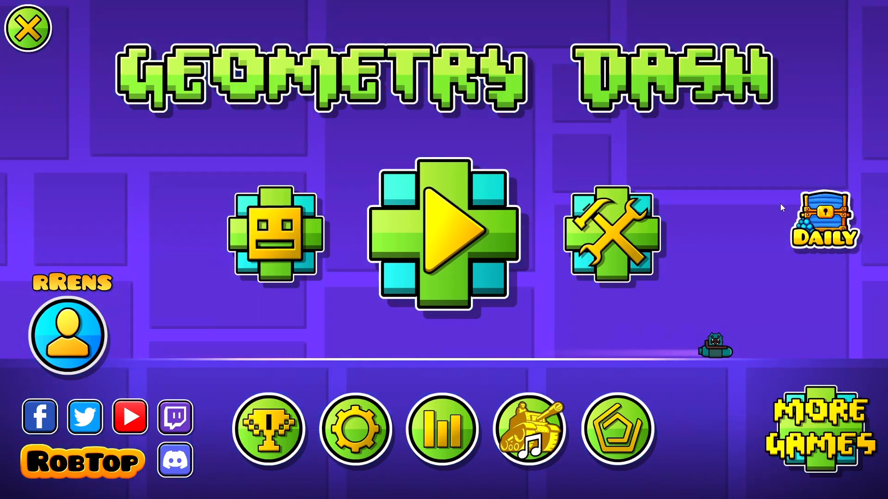
left_click(27, 28)
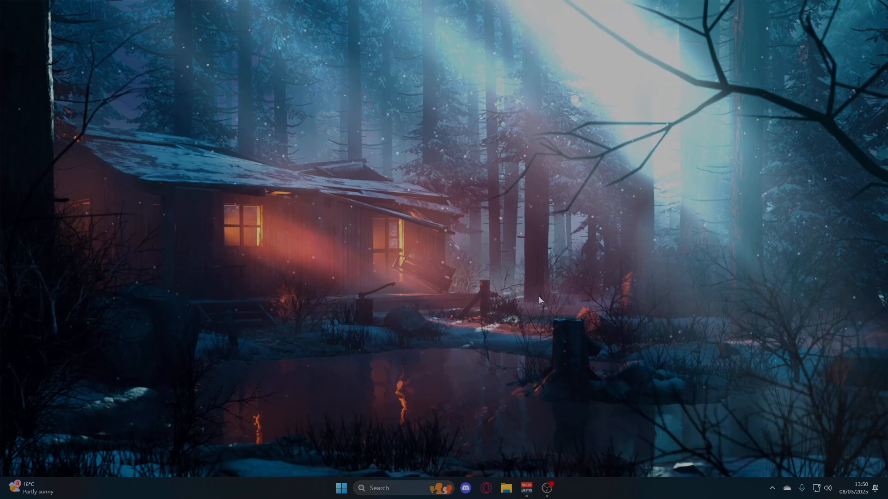
mouse_move(544, 307)
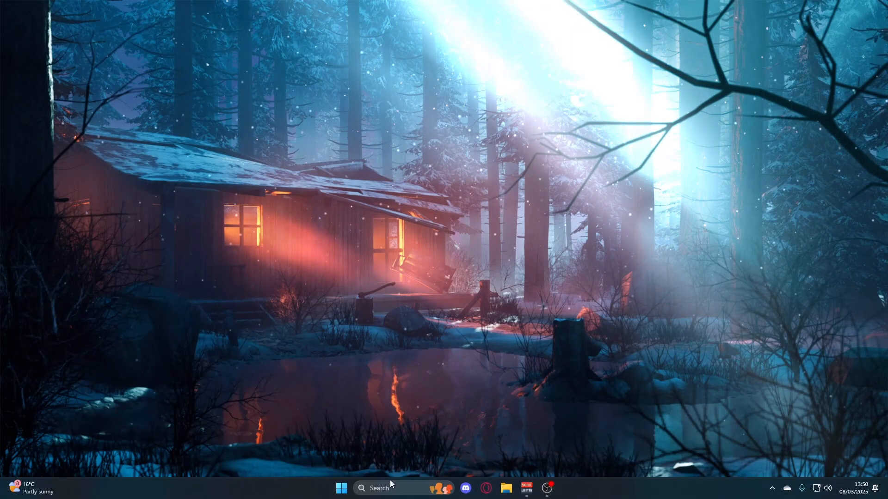
- Run timerResolution.exe from taskbar search and see Current Resolution at 0.500 ms
type("timerResolution.exe")
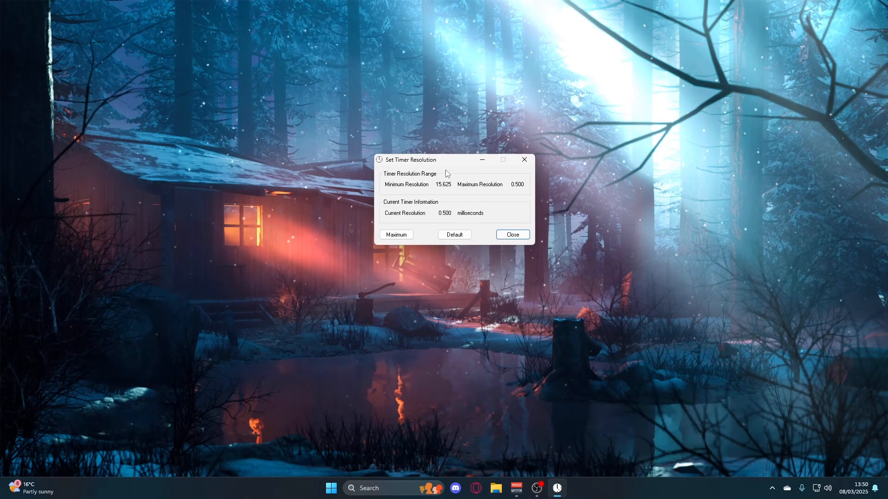
mouse_move(390, 246)
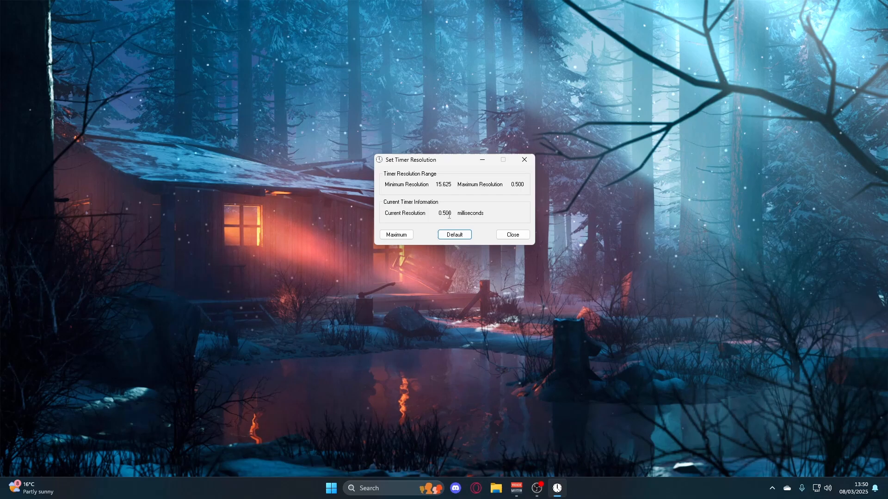
left_click(397, 234)
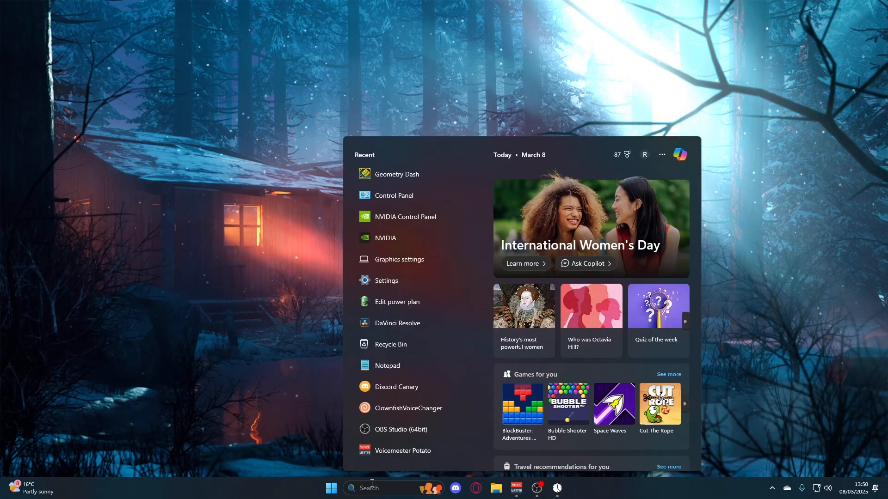
- Run bcdedit useplatformtick yes and disabledynamictick yes in an administrator Command Prompt
type("command Prompt")
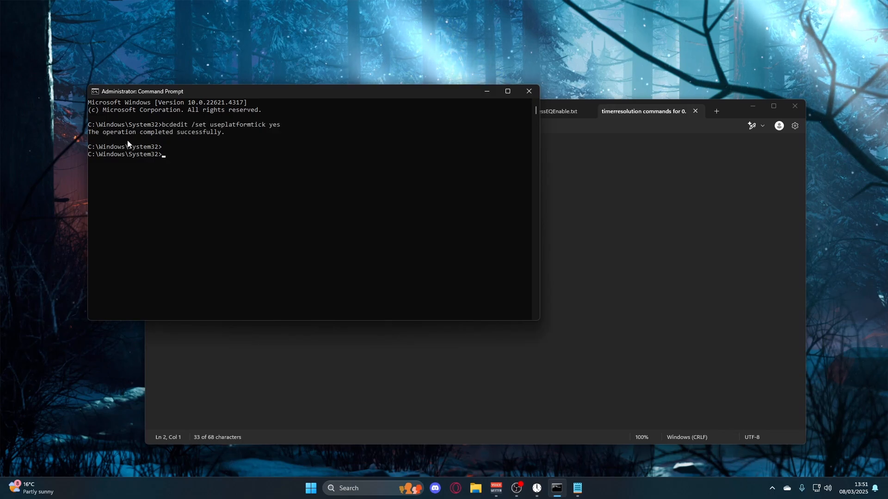
left_click(642, 111)
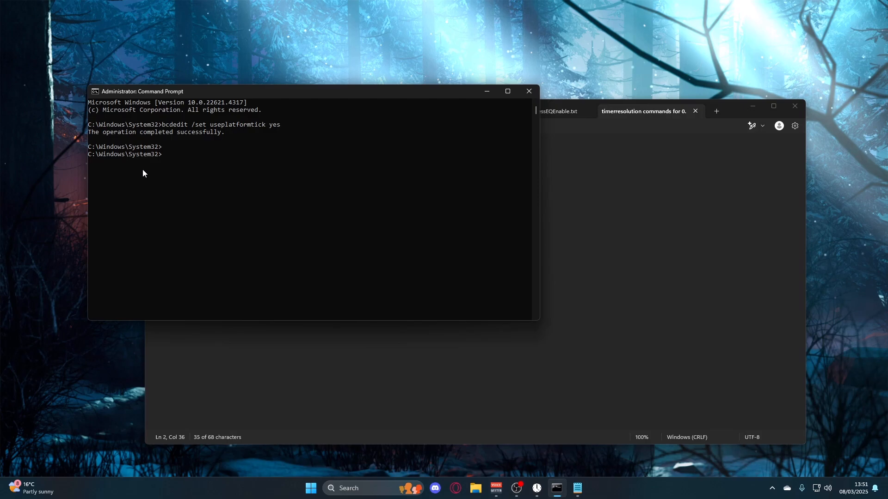
key("Return")
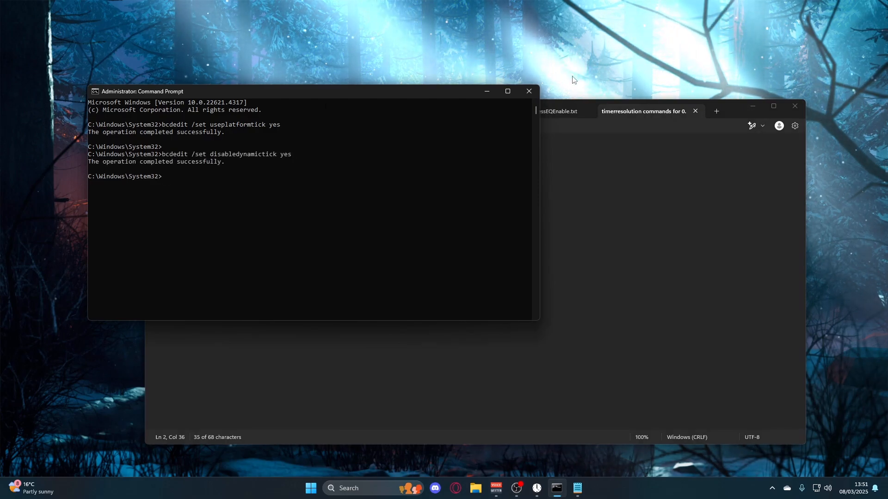
- Close the administrator console and the Notepad holding the timer commands
left_click(528, 90)
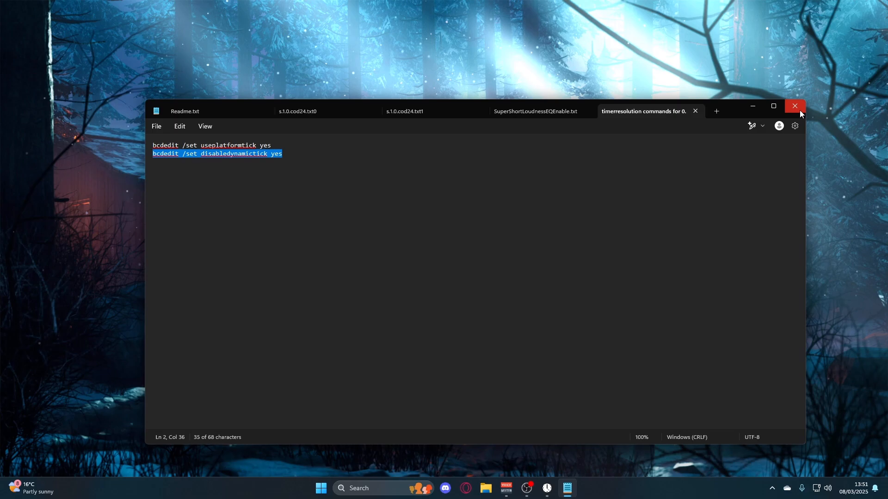
left_click(794, 105)
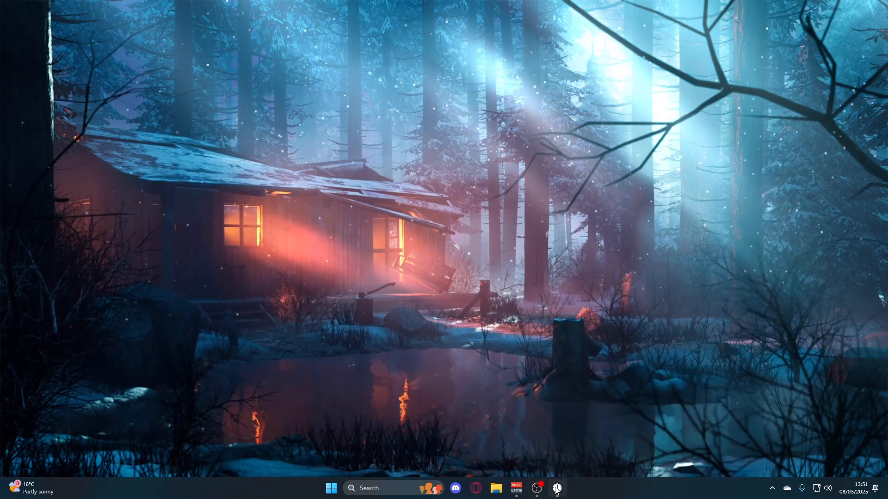
- Restore Set Timer Resolution, confirm 0.500 ms current resolution, and close the tool
left_click(556, 488)
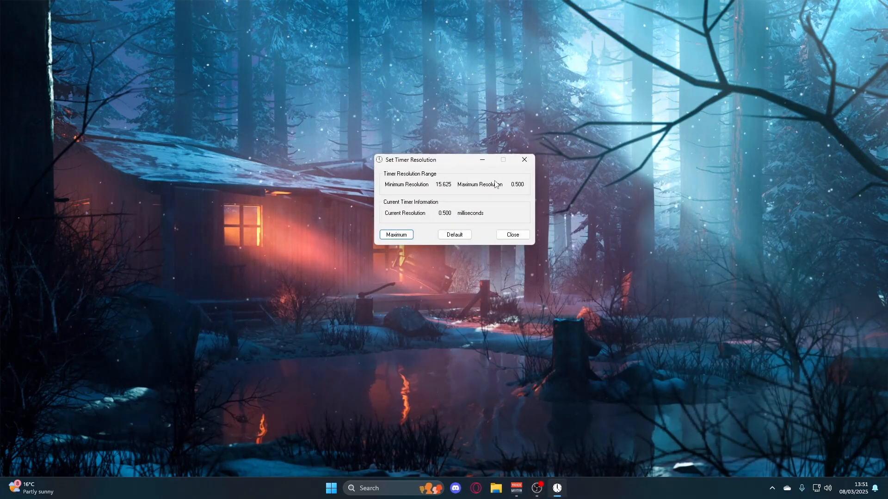
double_click(445, 214)
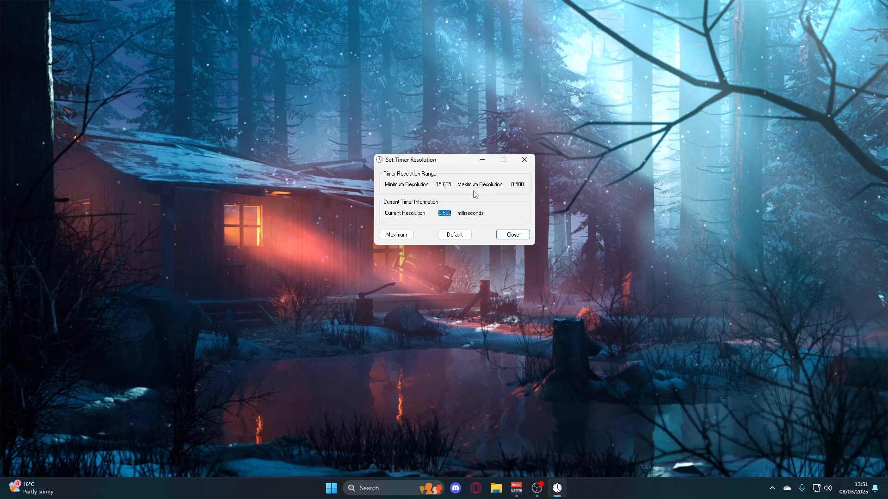
mouse_move(481, 206)
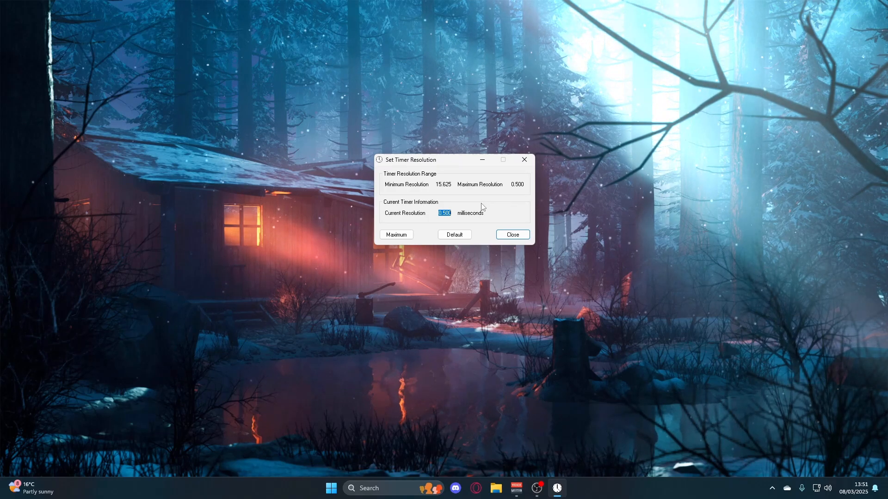
left_click(510, 234)
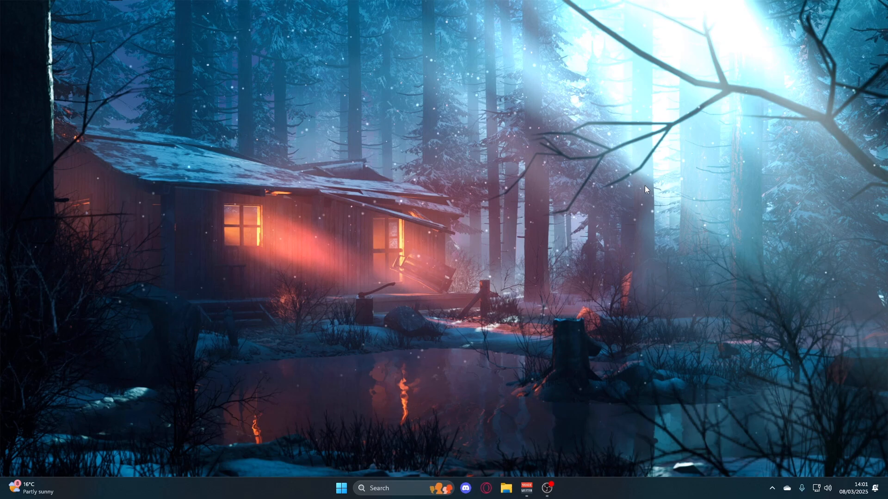
- Launch 4GB Patch and browse to Steam\steamapps\common\Geometry Dash
left_click(379, 487)
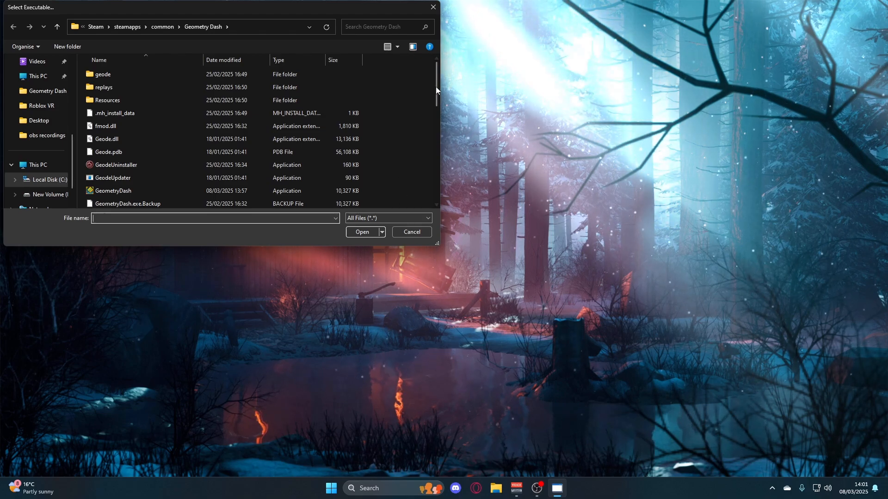
scroll("down", 3)
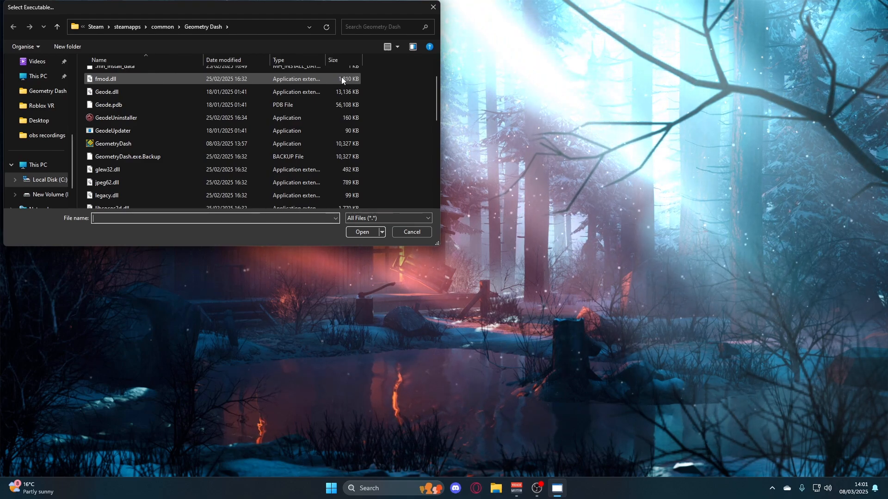
left_click(198, 26)
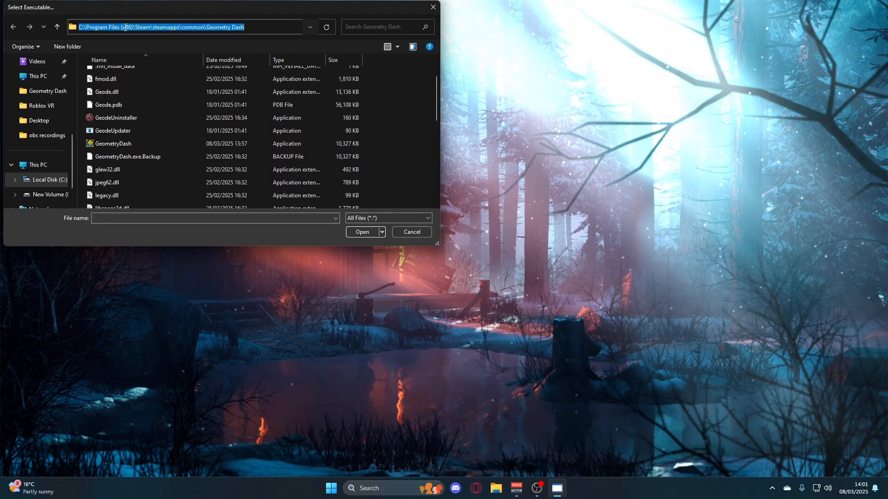
left_click(112, 144)
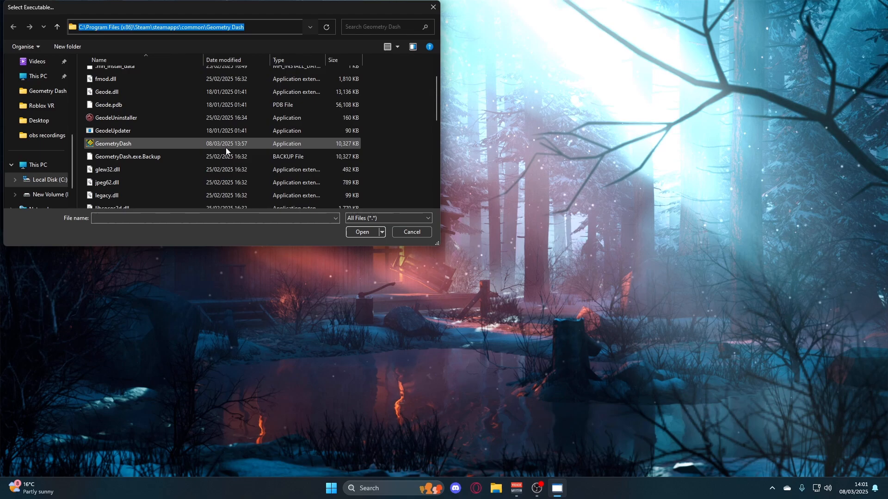
mouse_move(132, 151)
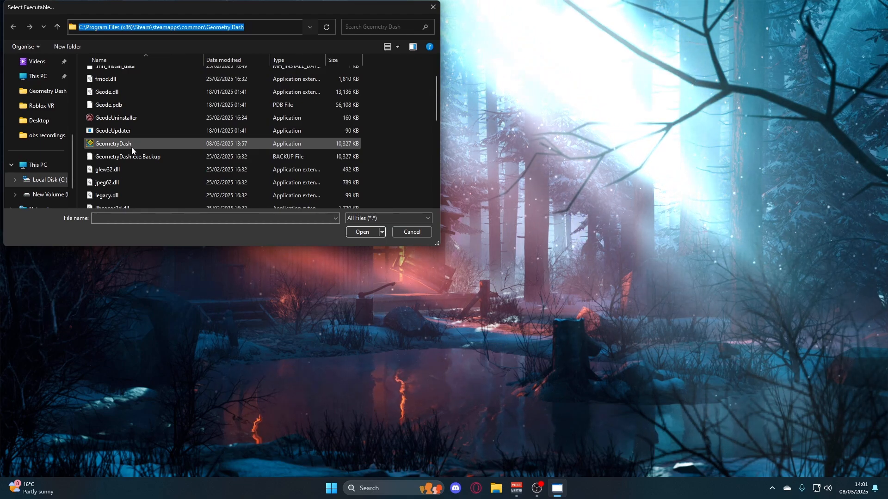
left_click(201, 27)
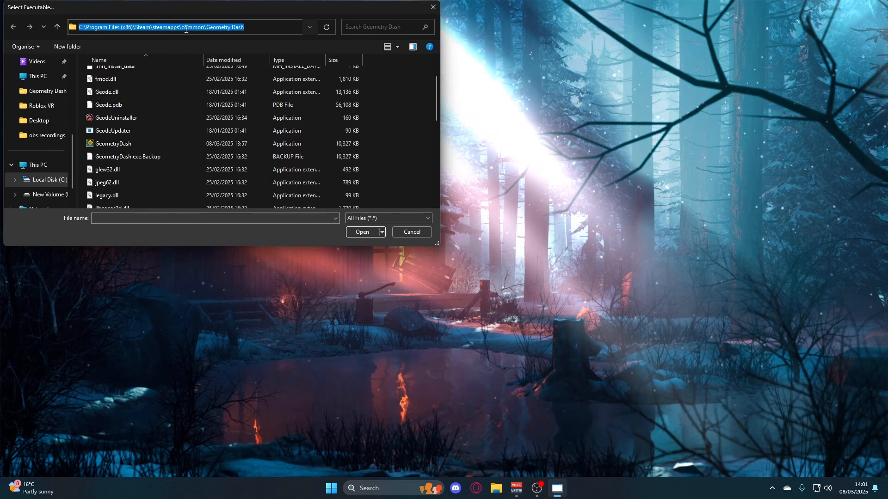
mouse_move(245, 35)
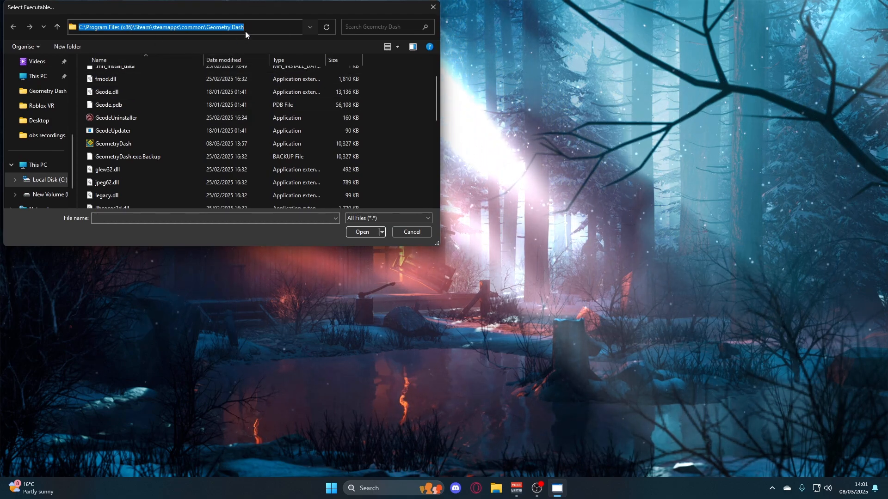
- Choose GeometryDash.exe and patch it for 4GB memory use
left_click(113, 144)
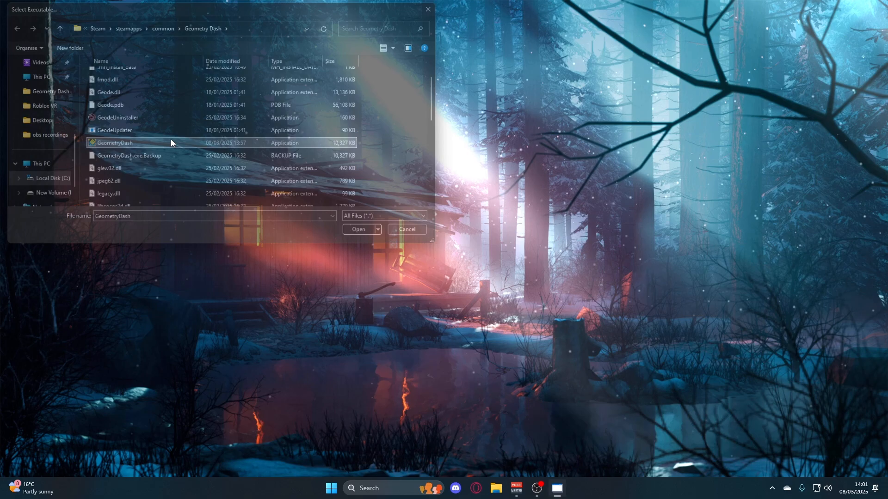
left_click(357, 232)
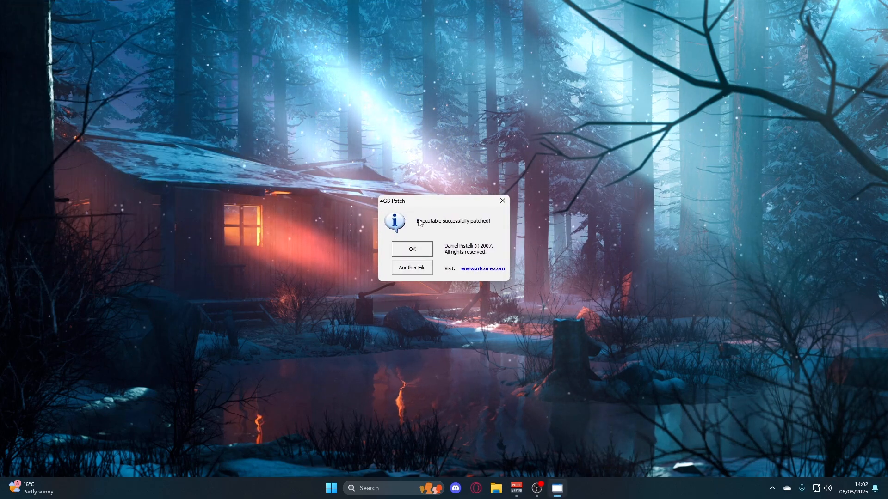